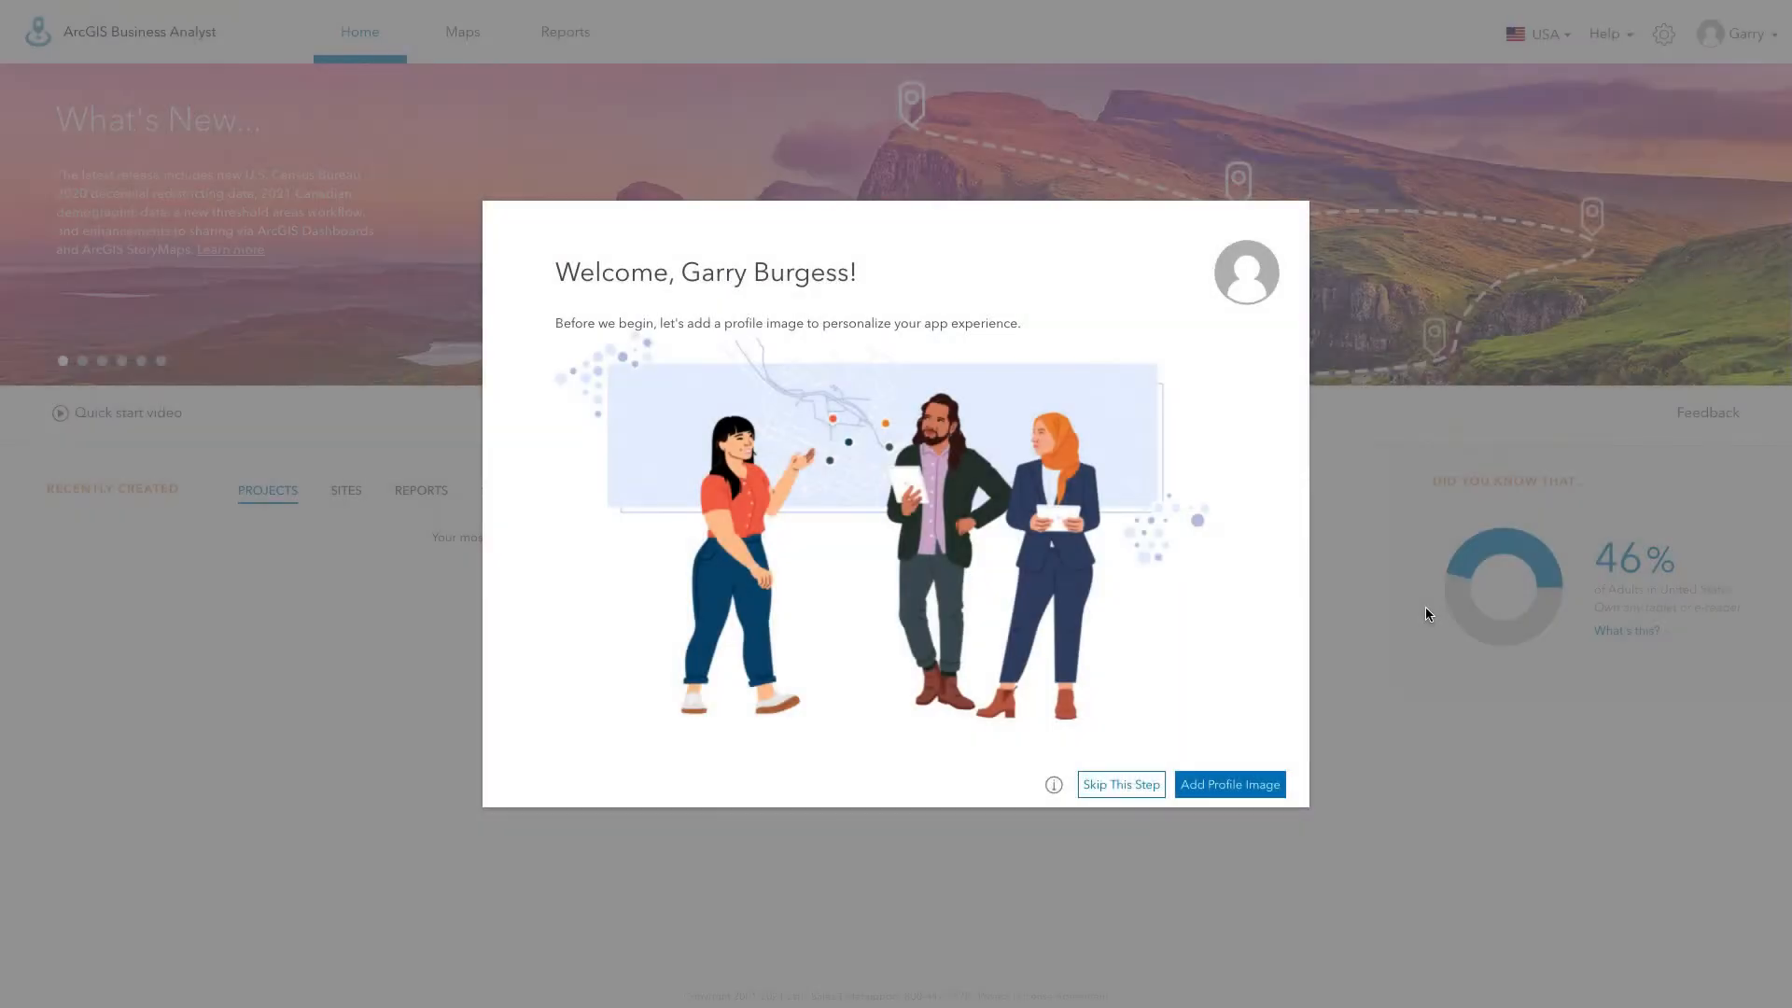
mouse_move(1430, 608)
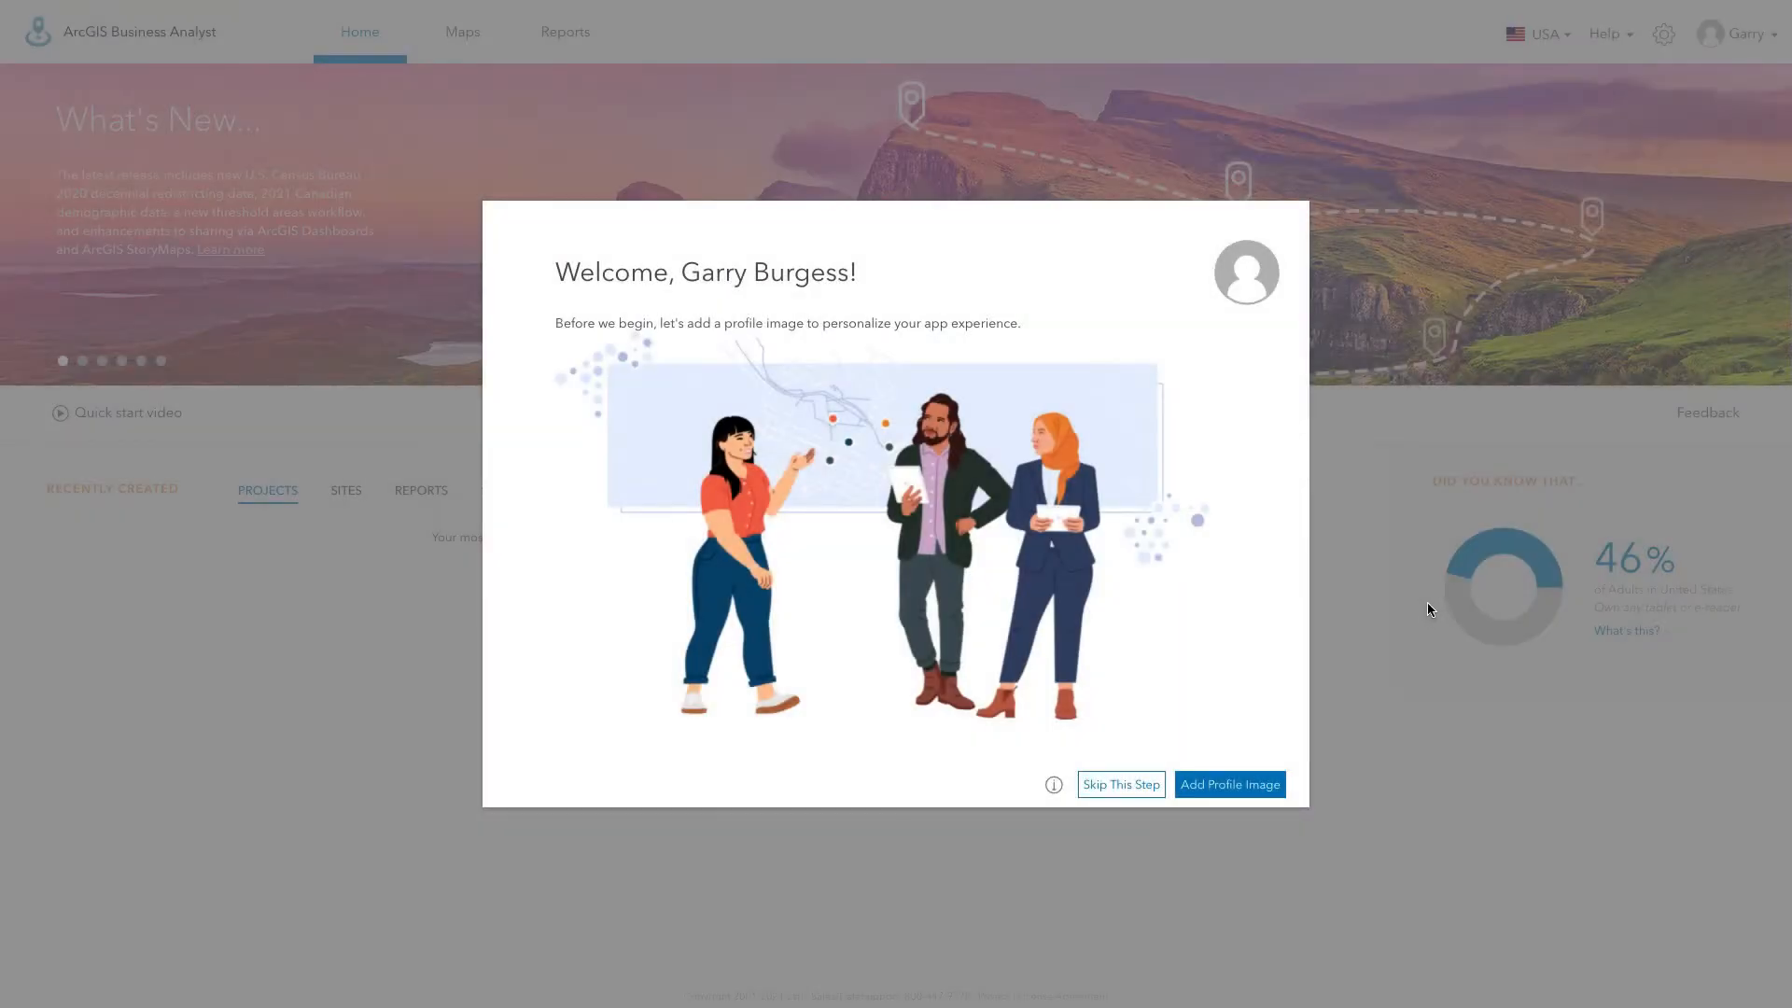
mouse_move(1382, 713)
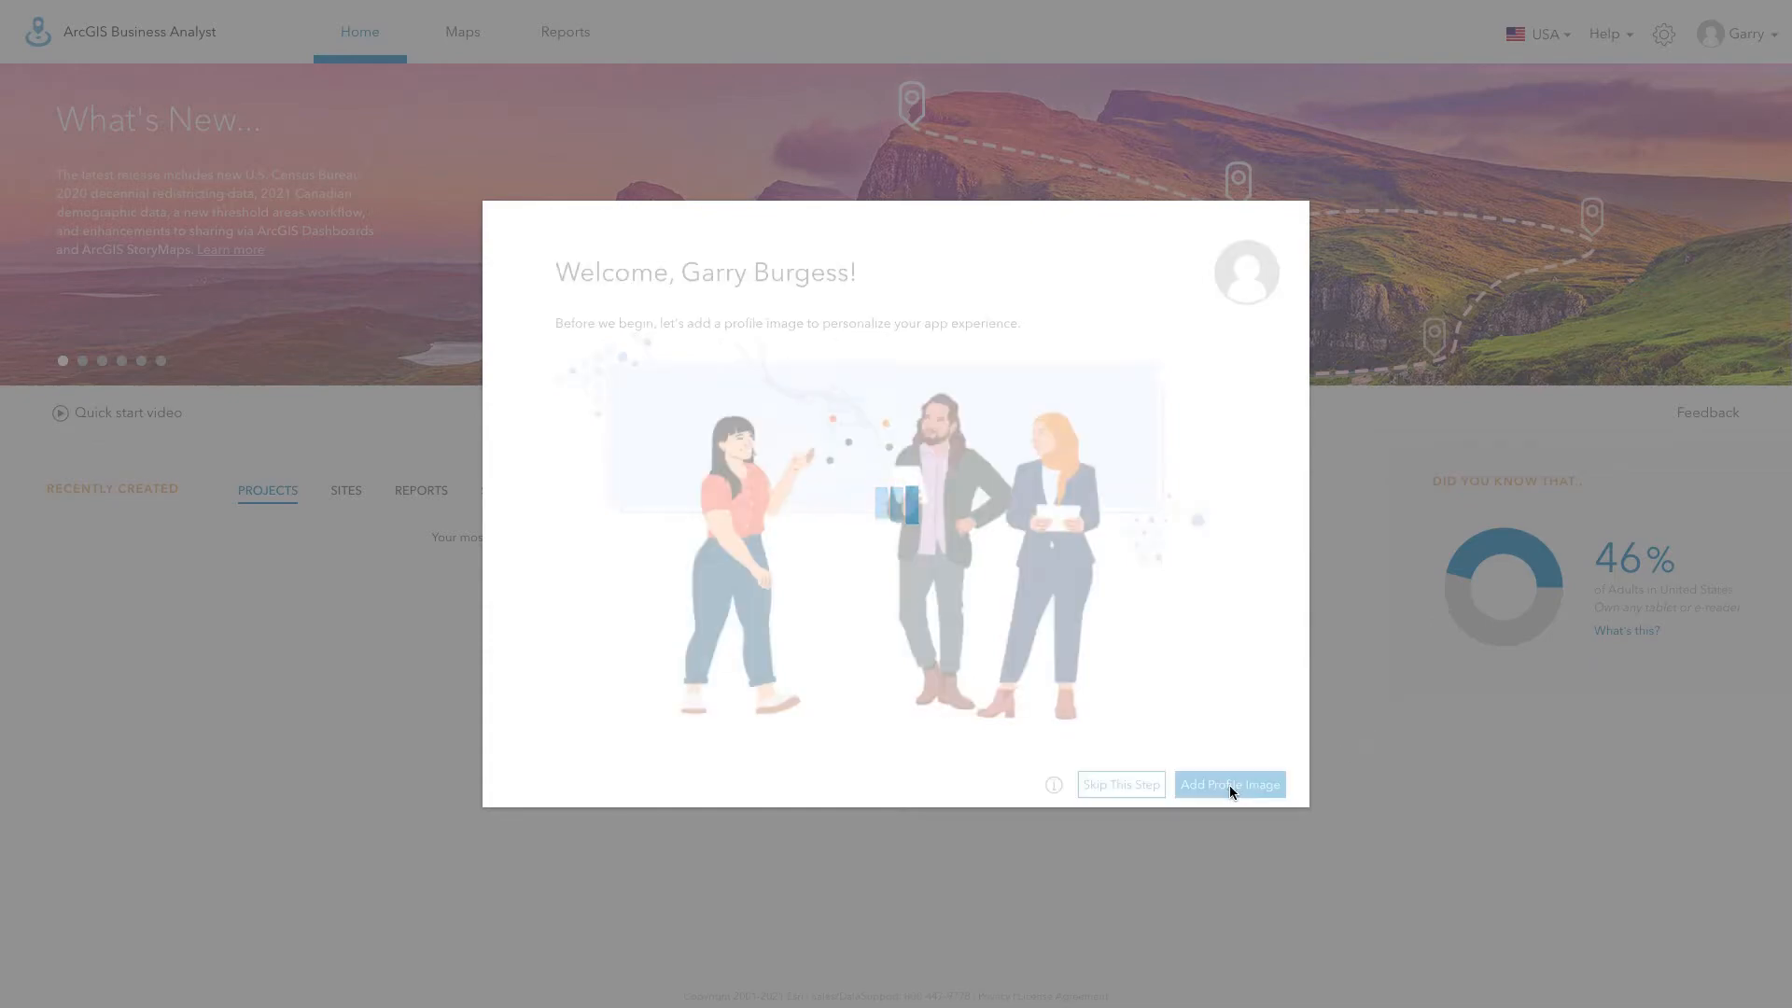
Add a profile image from the welcome dialog and reach the 'Great. Nice One!' screen.
click(1230, 784)
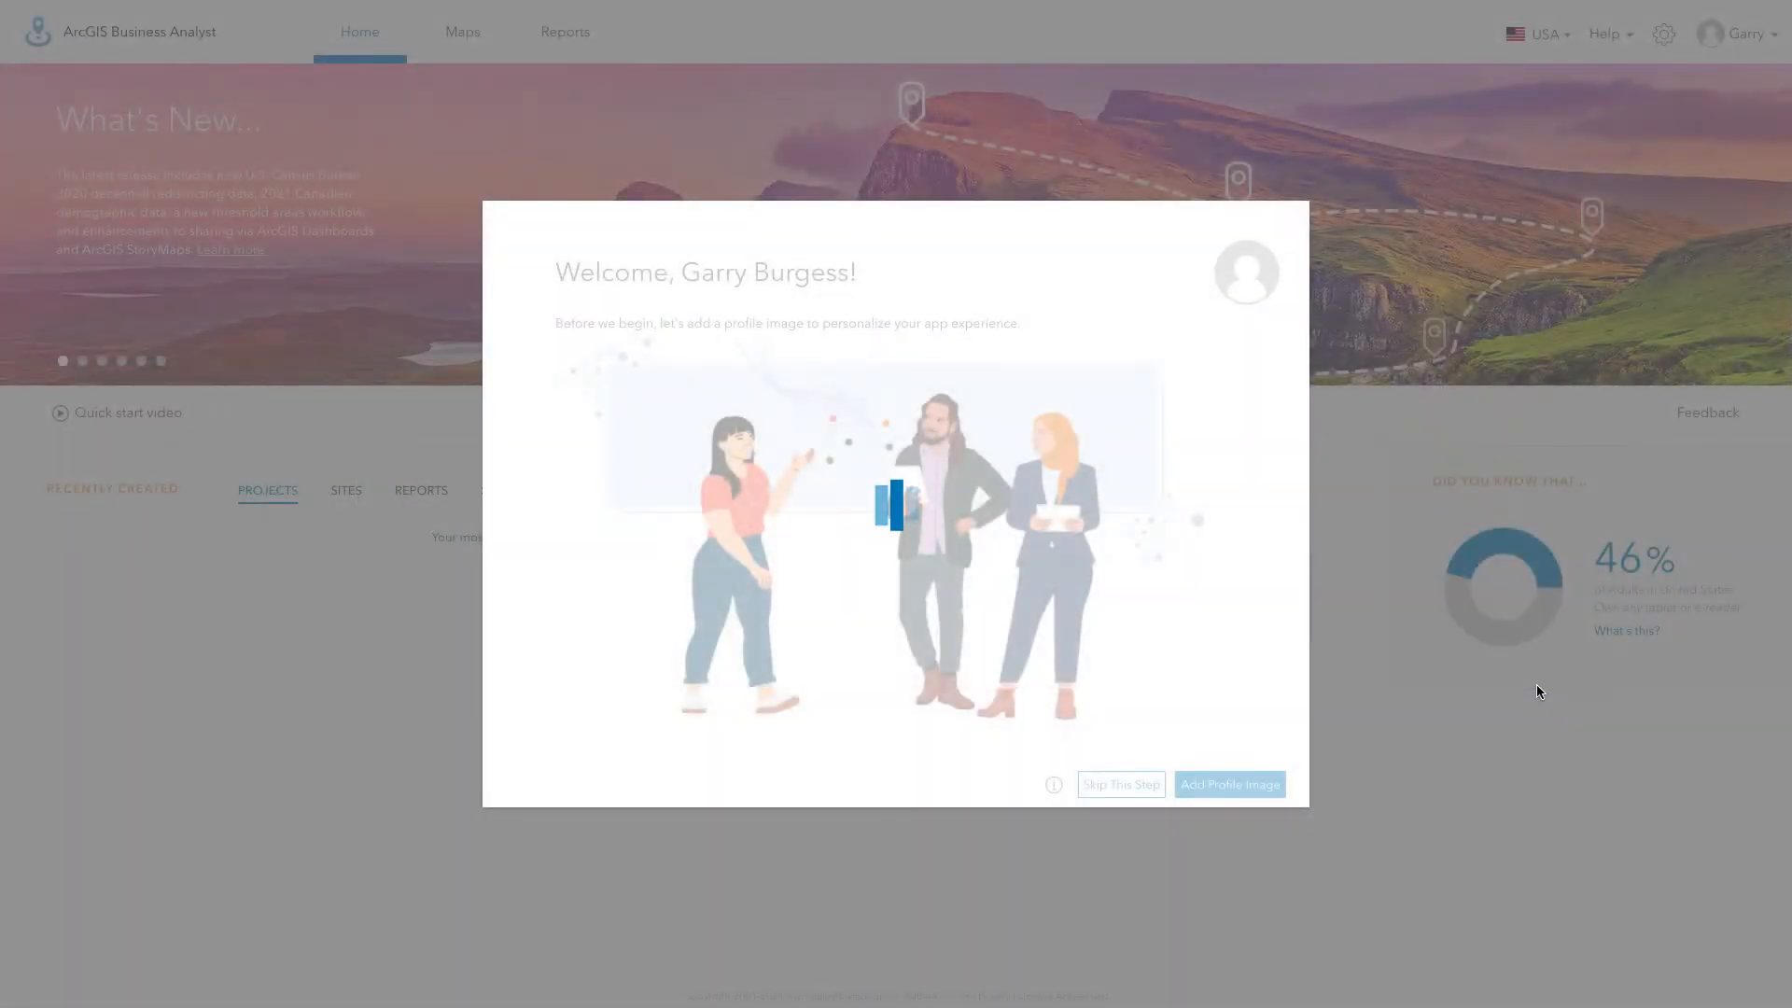
click(1119, 784)
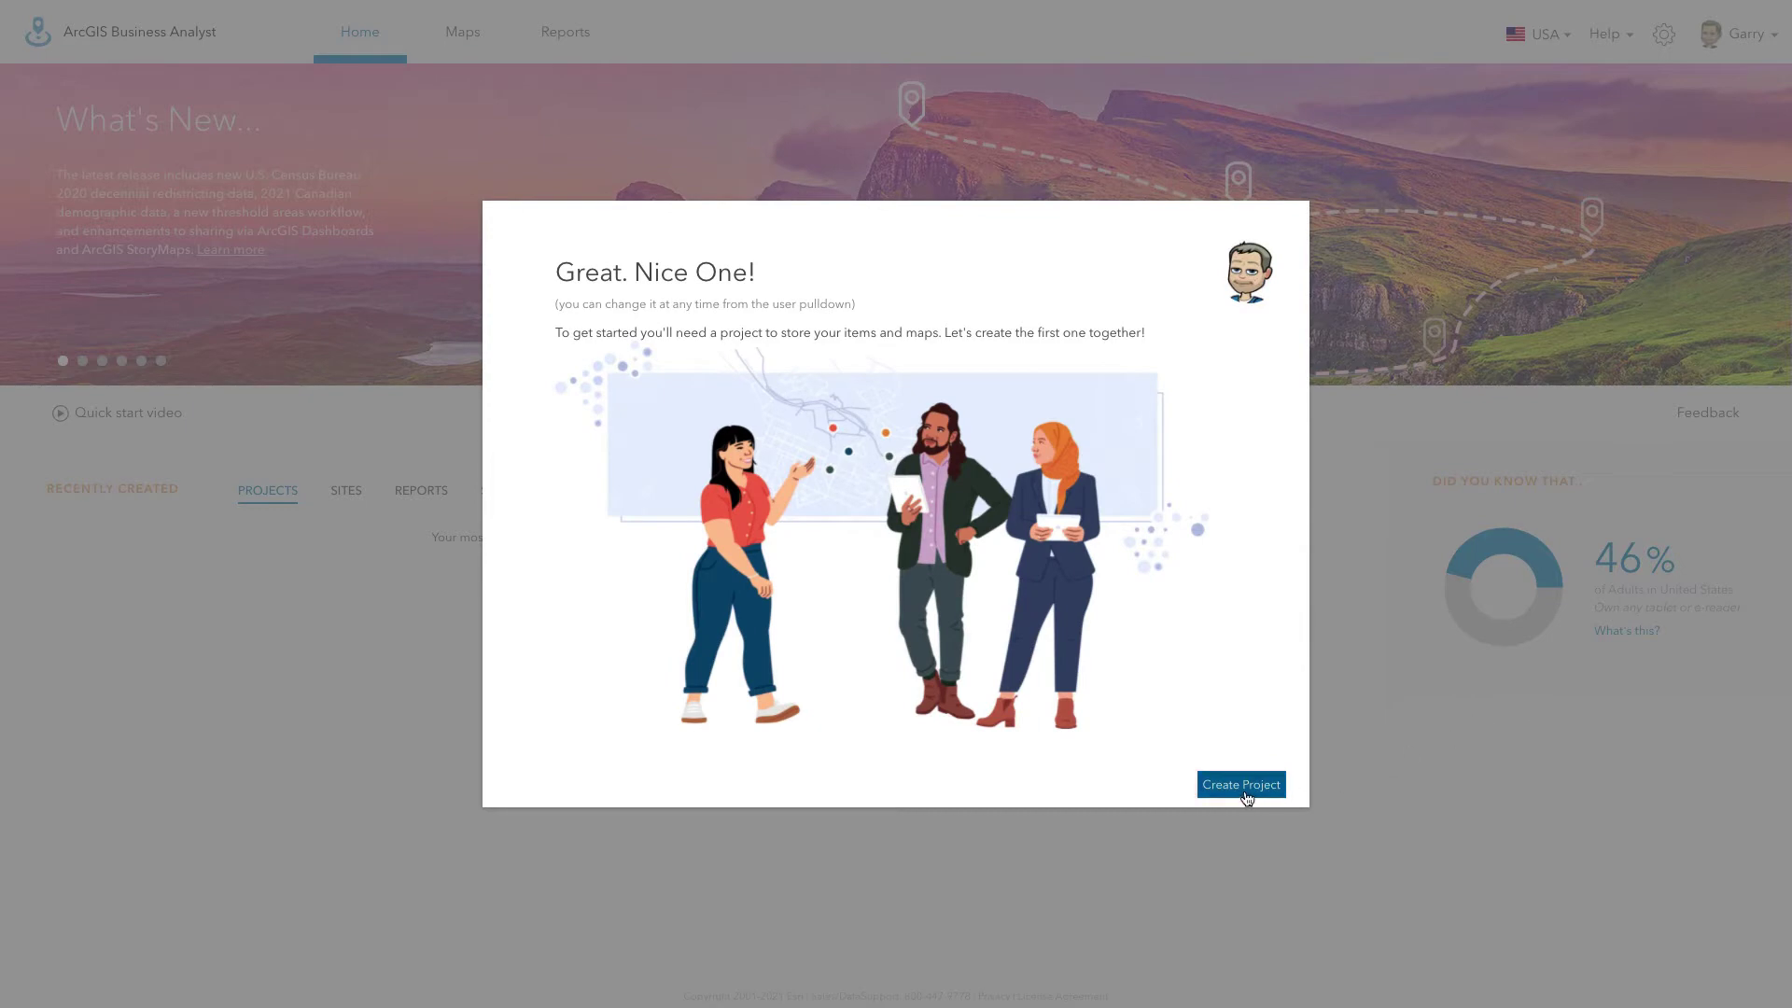
Create a first project named 'My Project' and acknowledge the creation-time tip and ready message.
click(1240, 784)
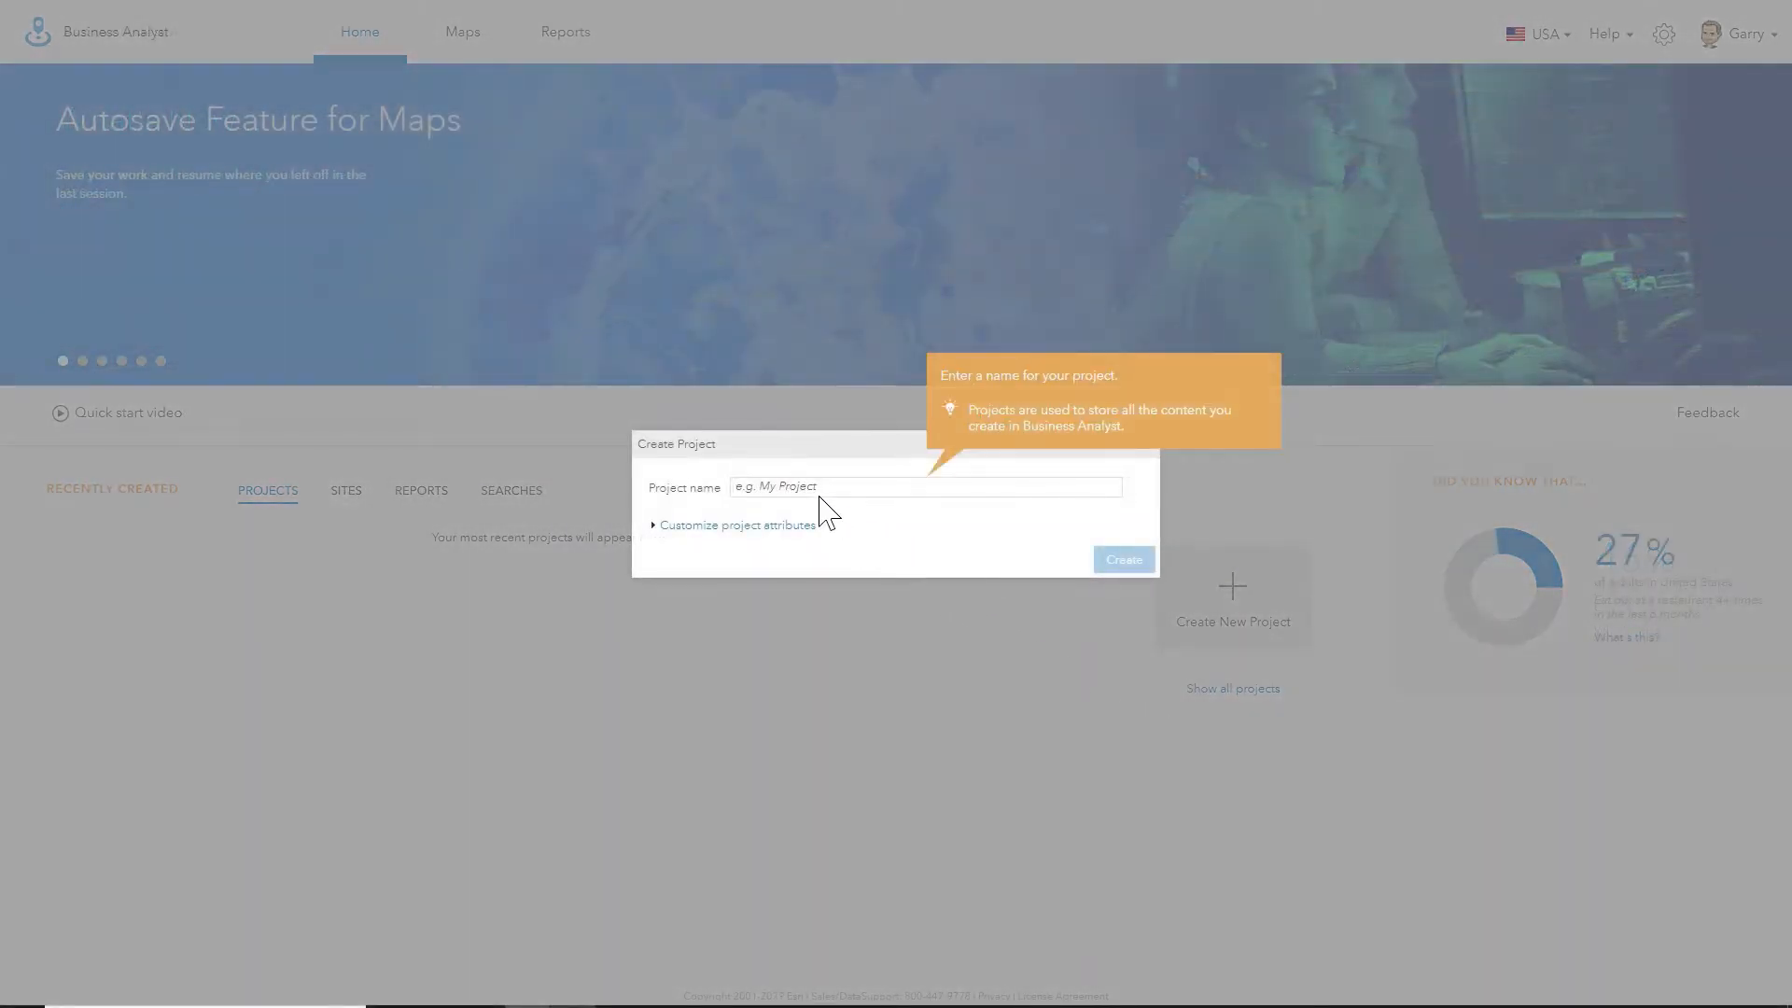
text(My Project)
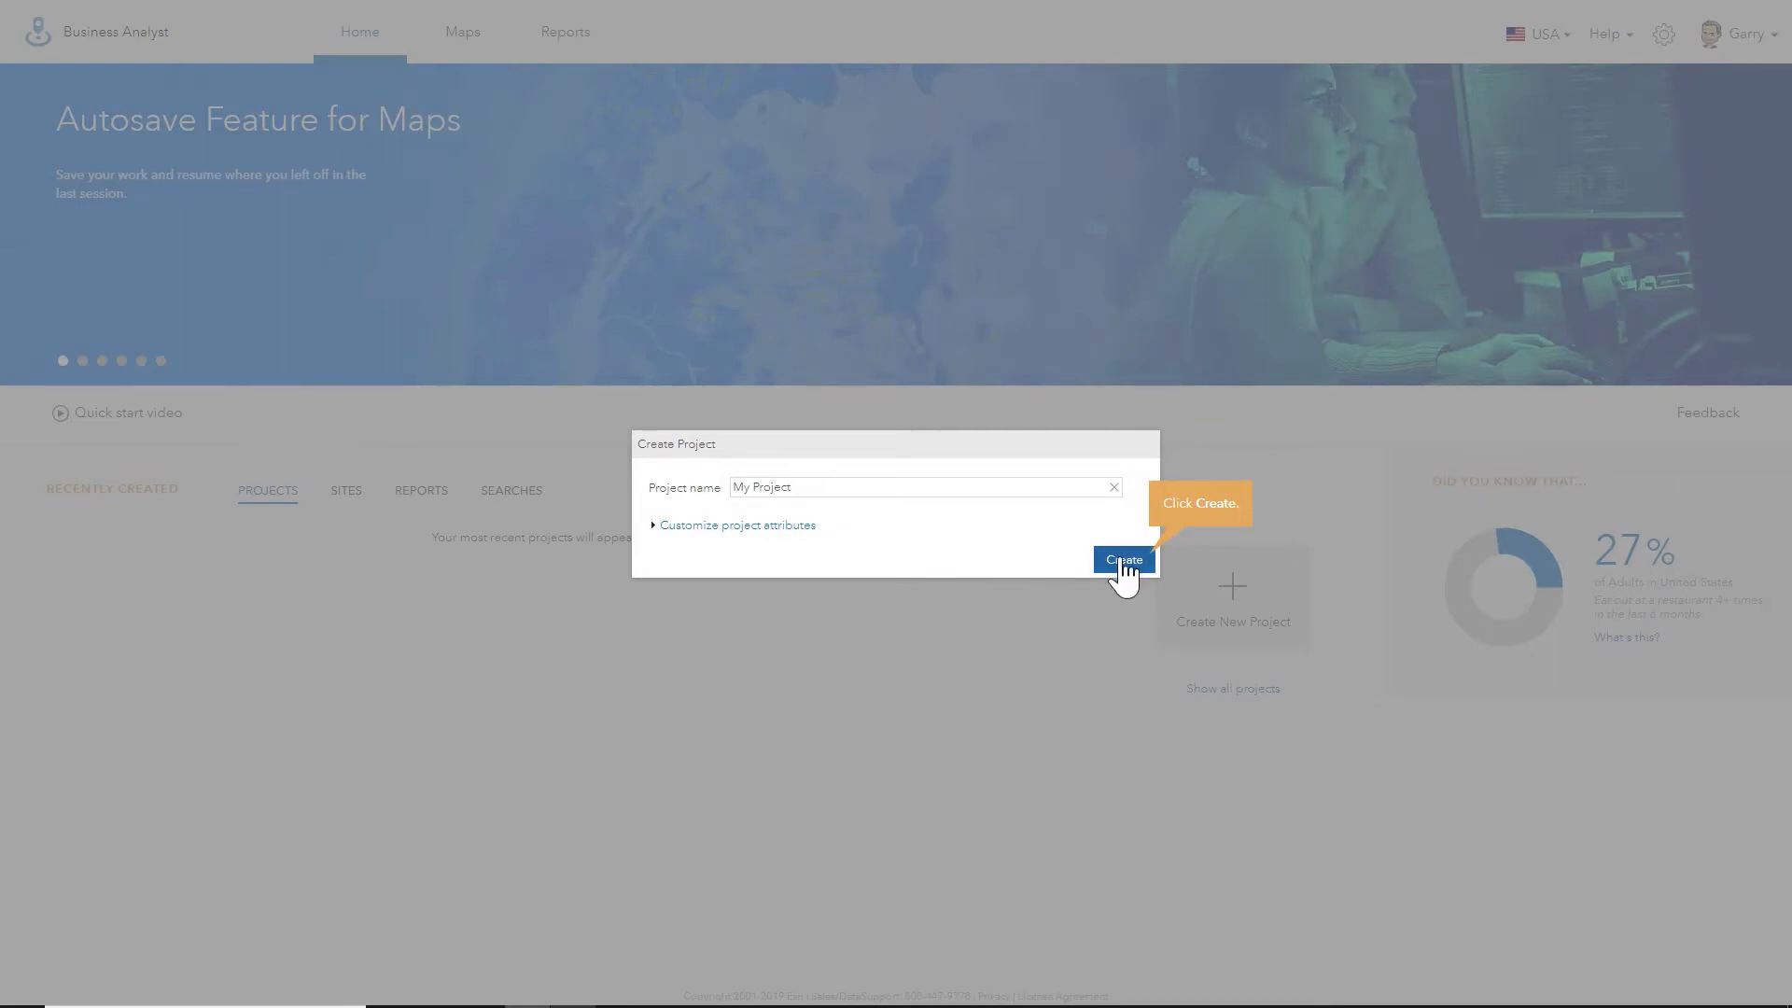
click(1123, 560)
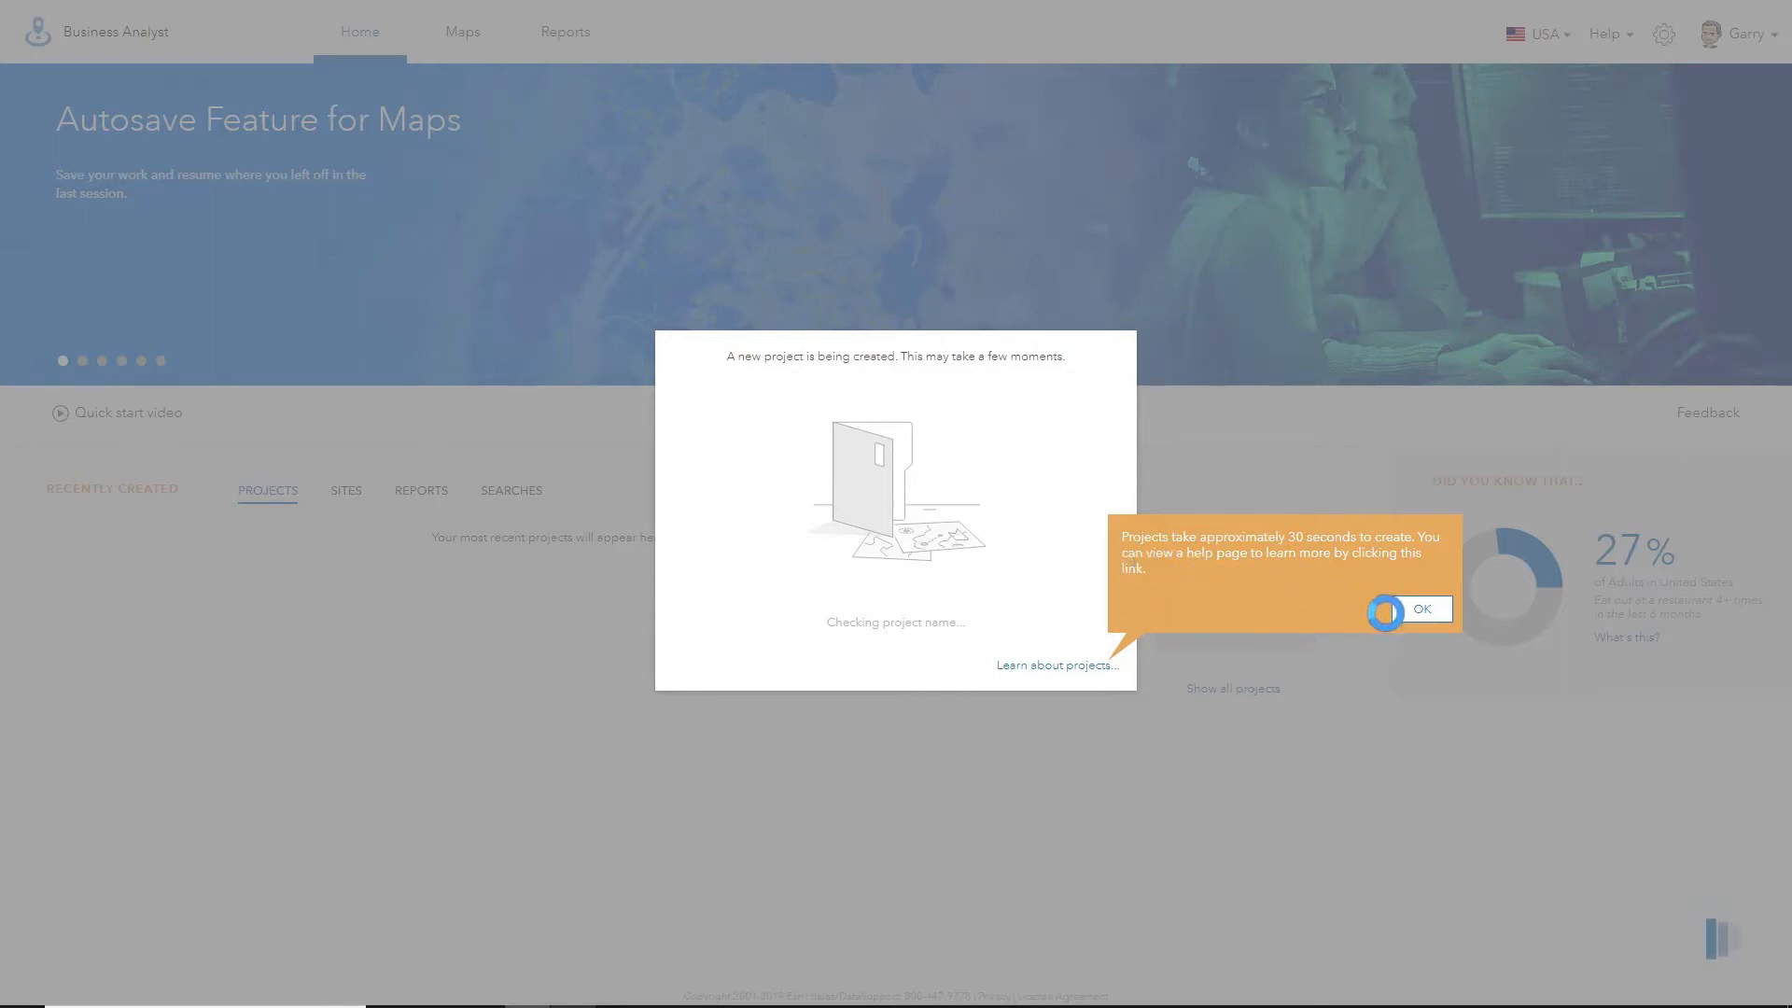
click(1422, 608)
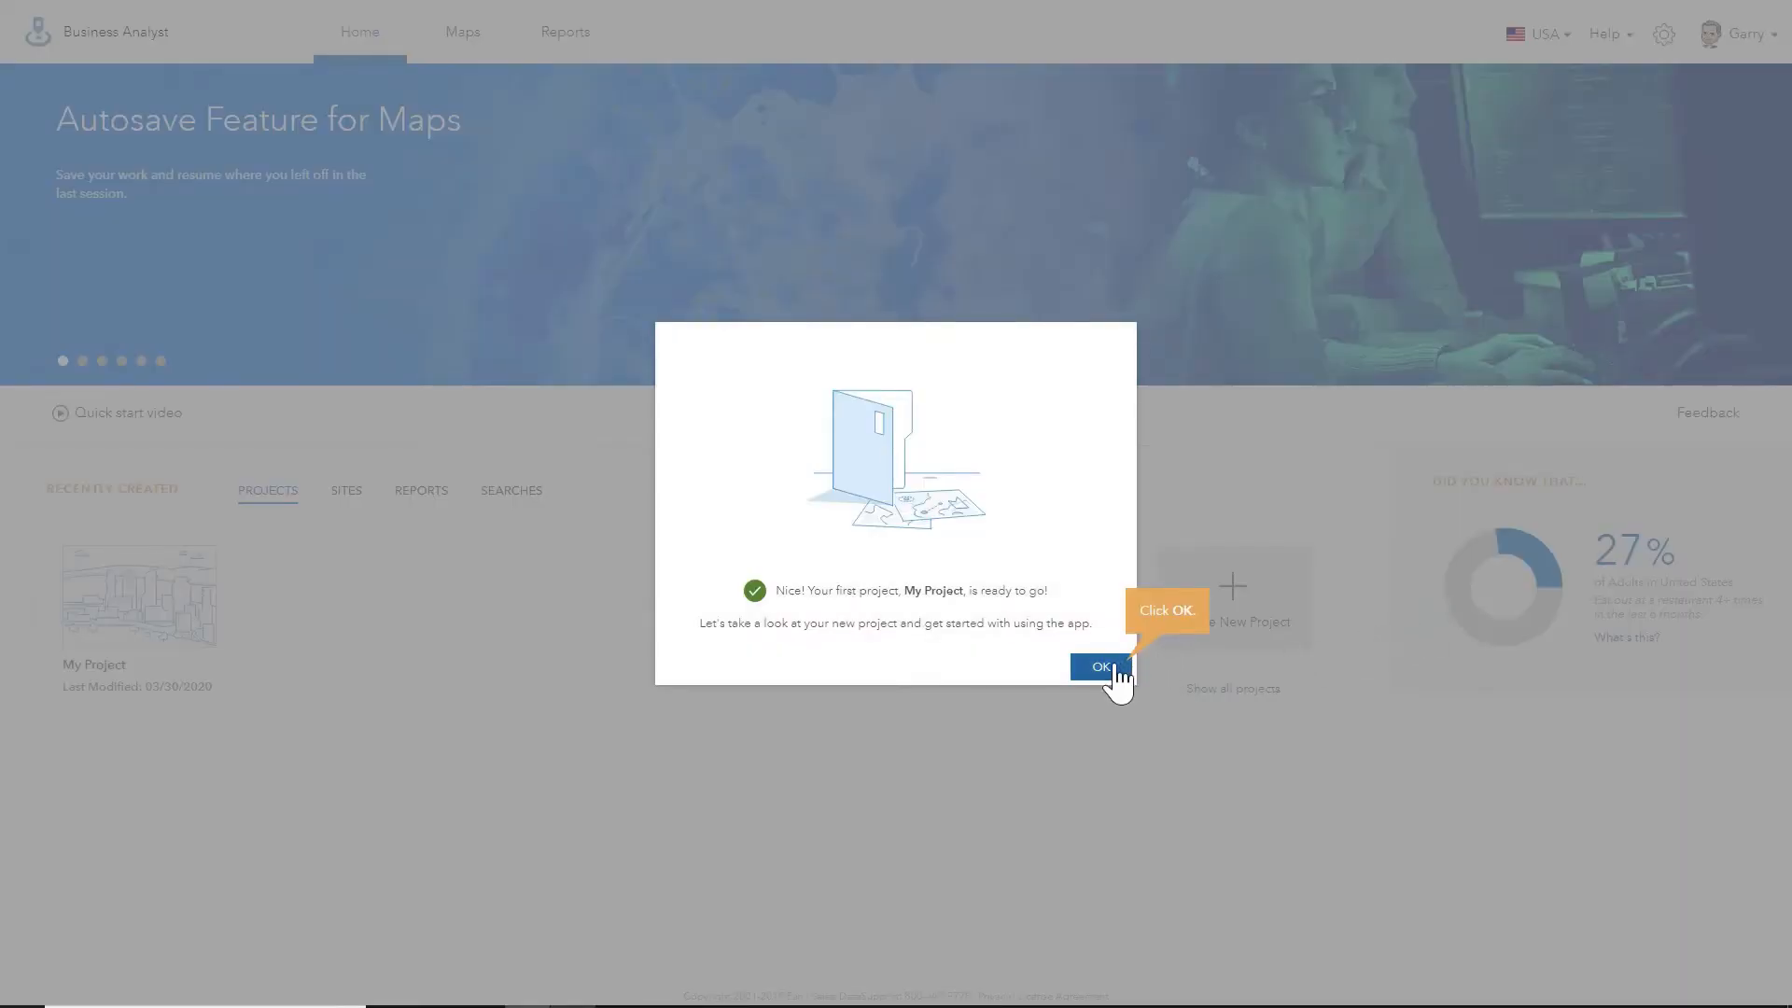
click(1097, 667)
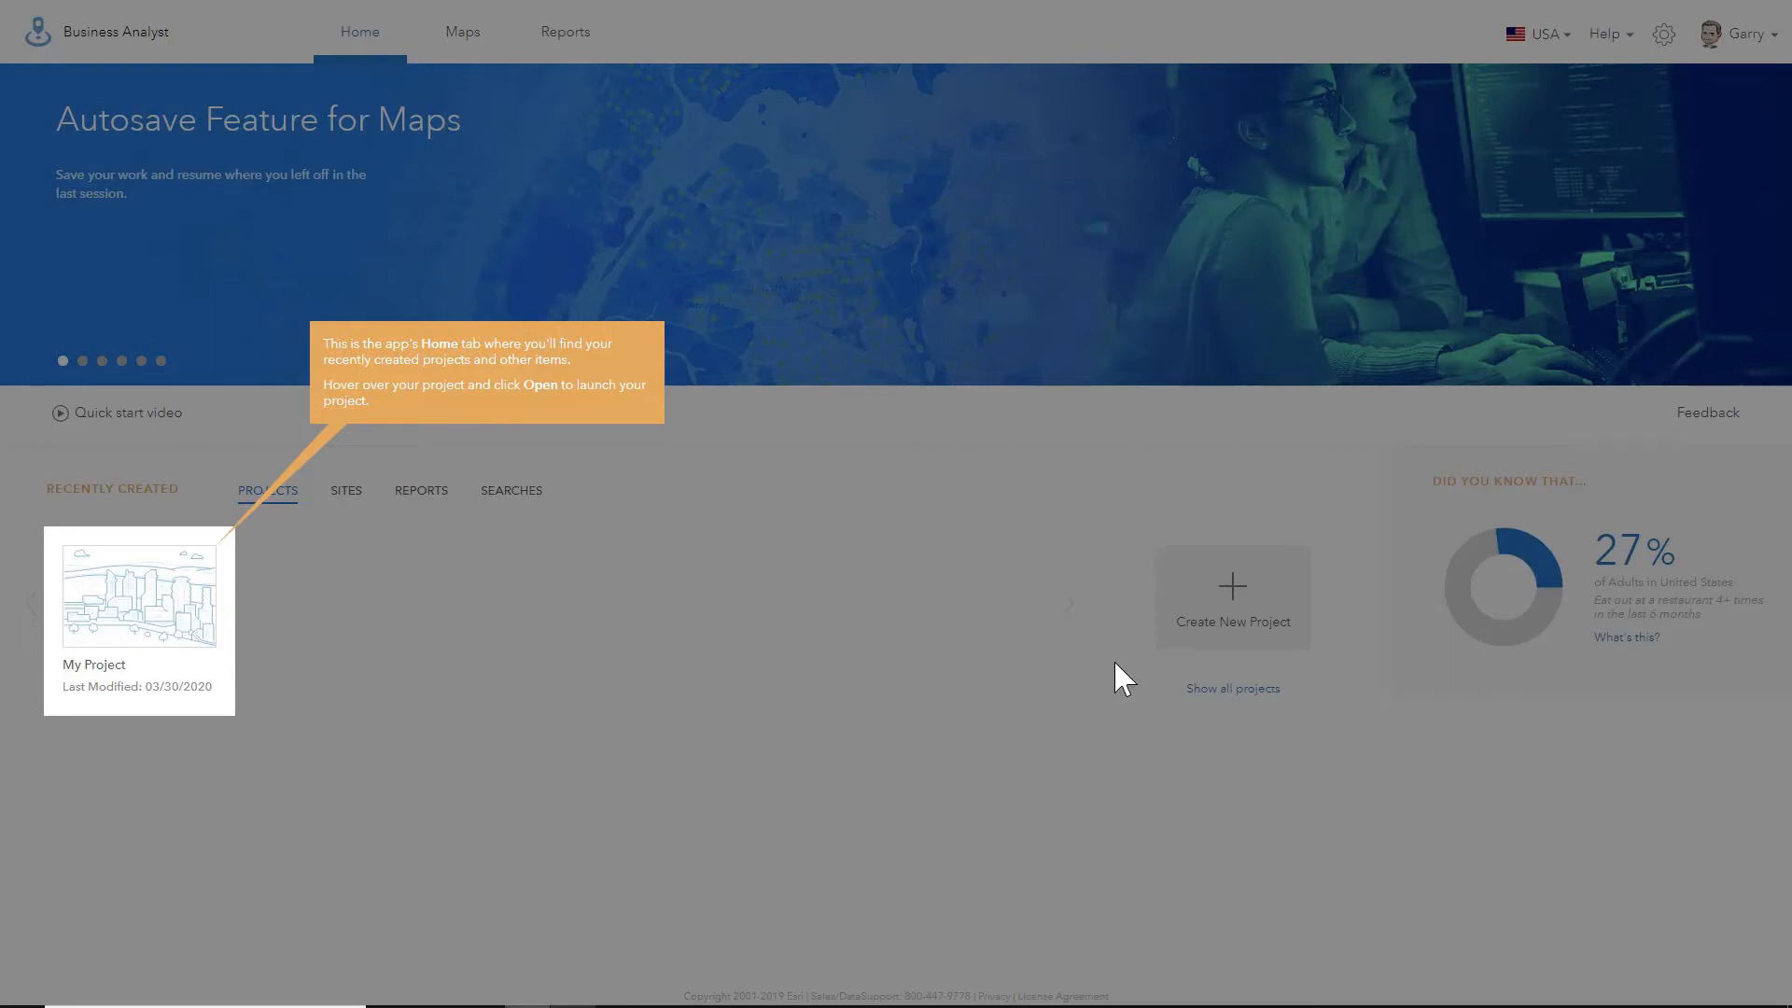
mouse_move(138, 597)
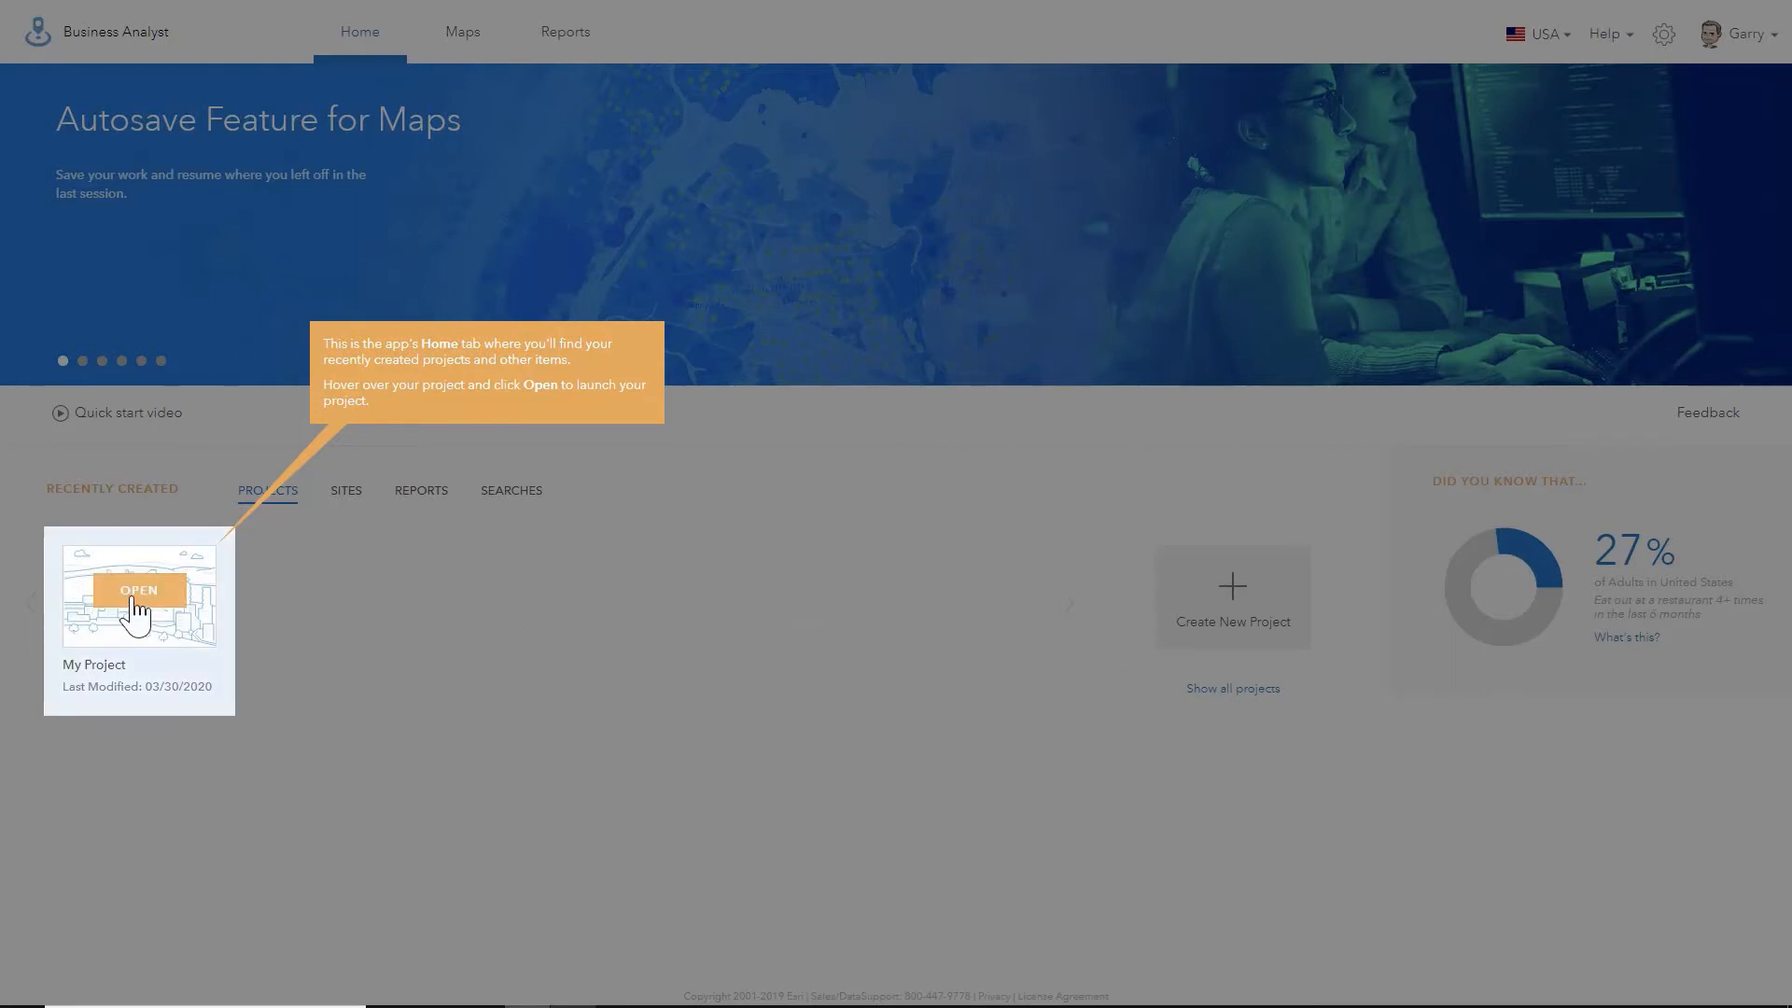
Launch My Project from its Home card into the Maps workspace.
click(137, 590)
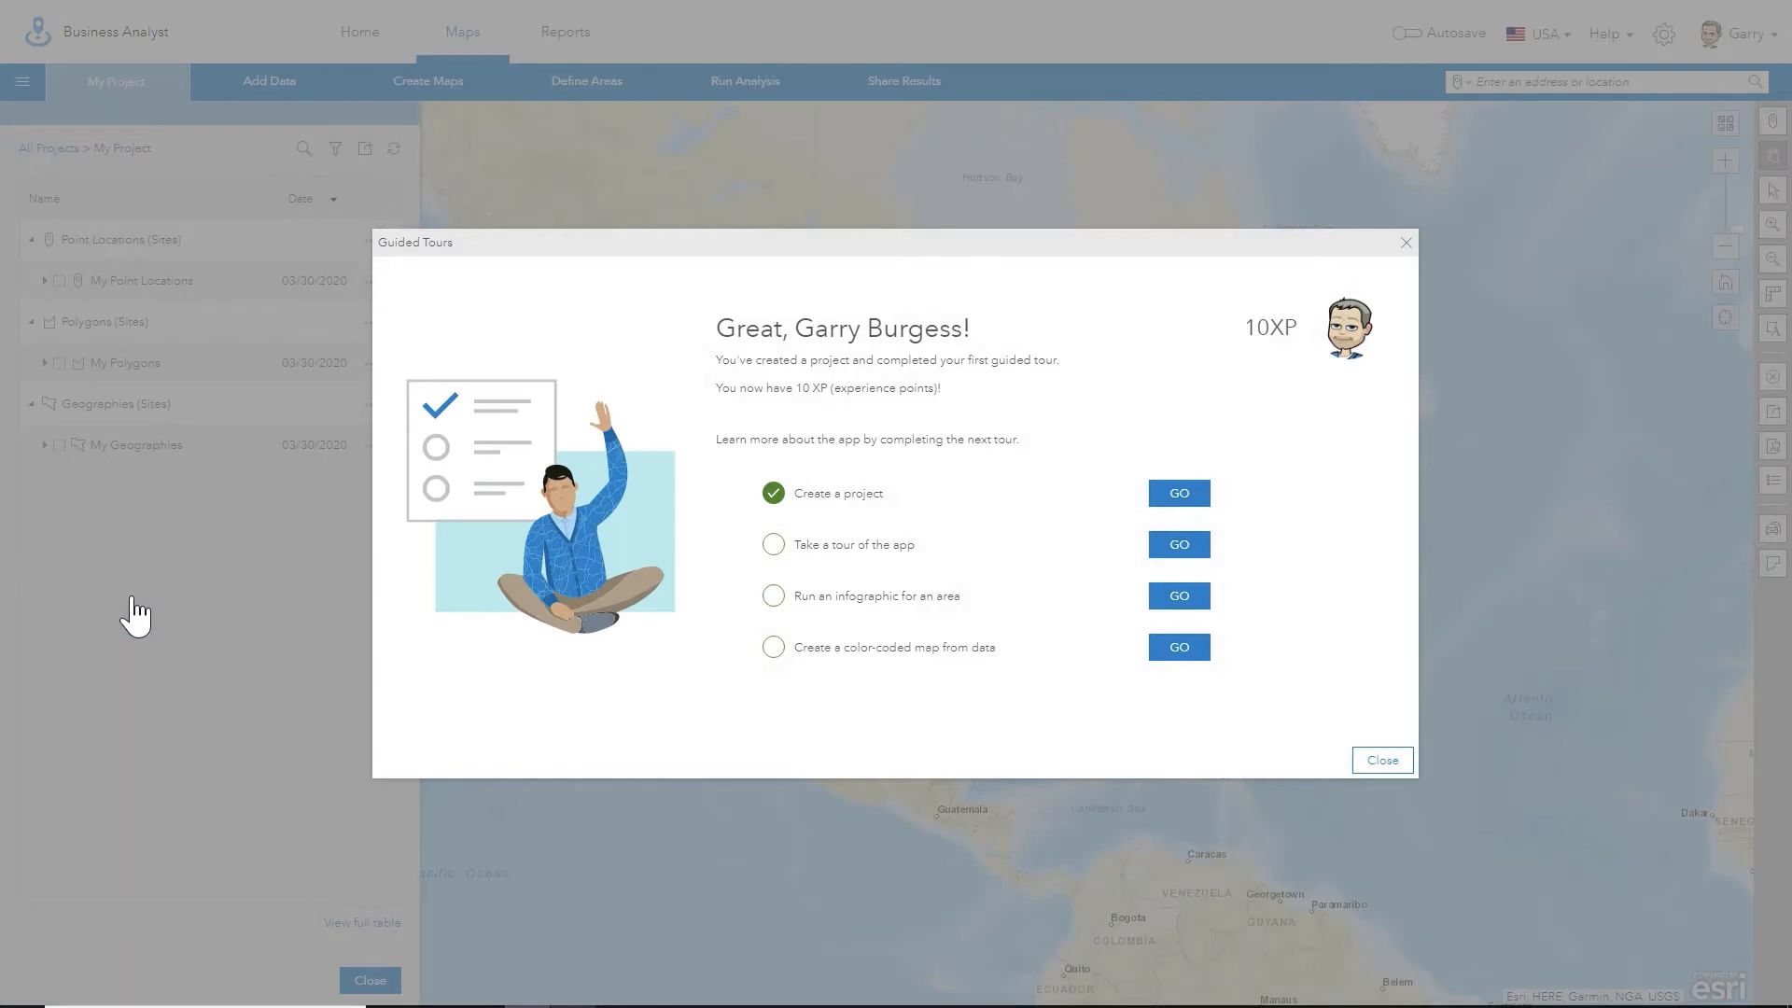
mouse_move(306, 605)
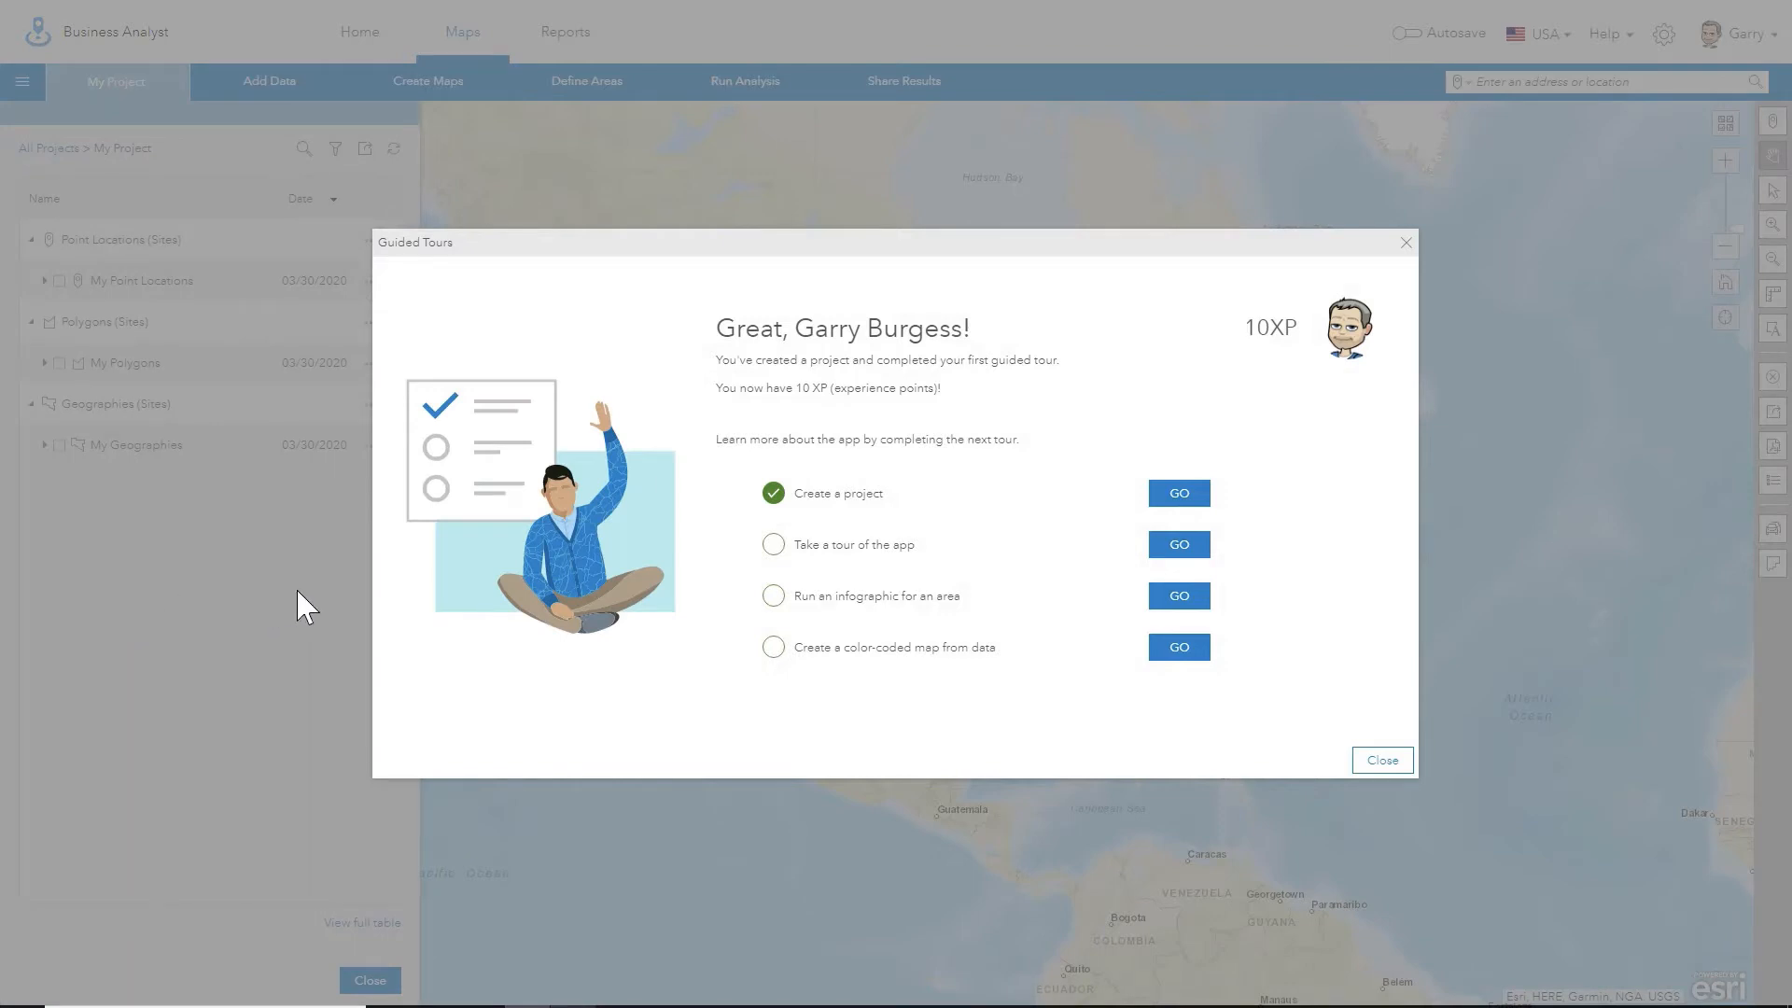
mouse_move(1196, 372)
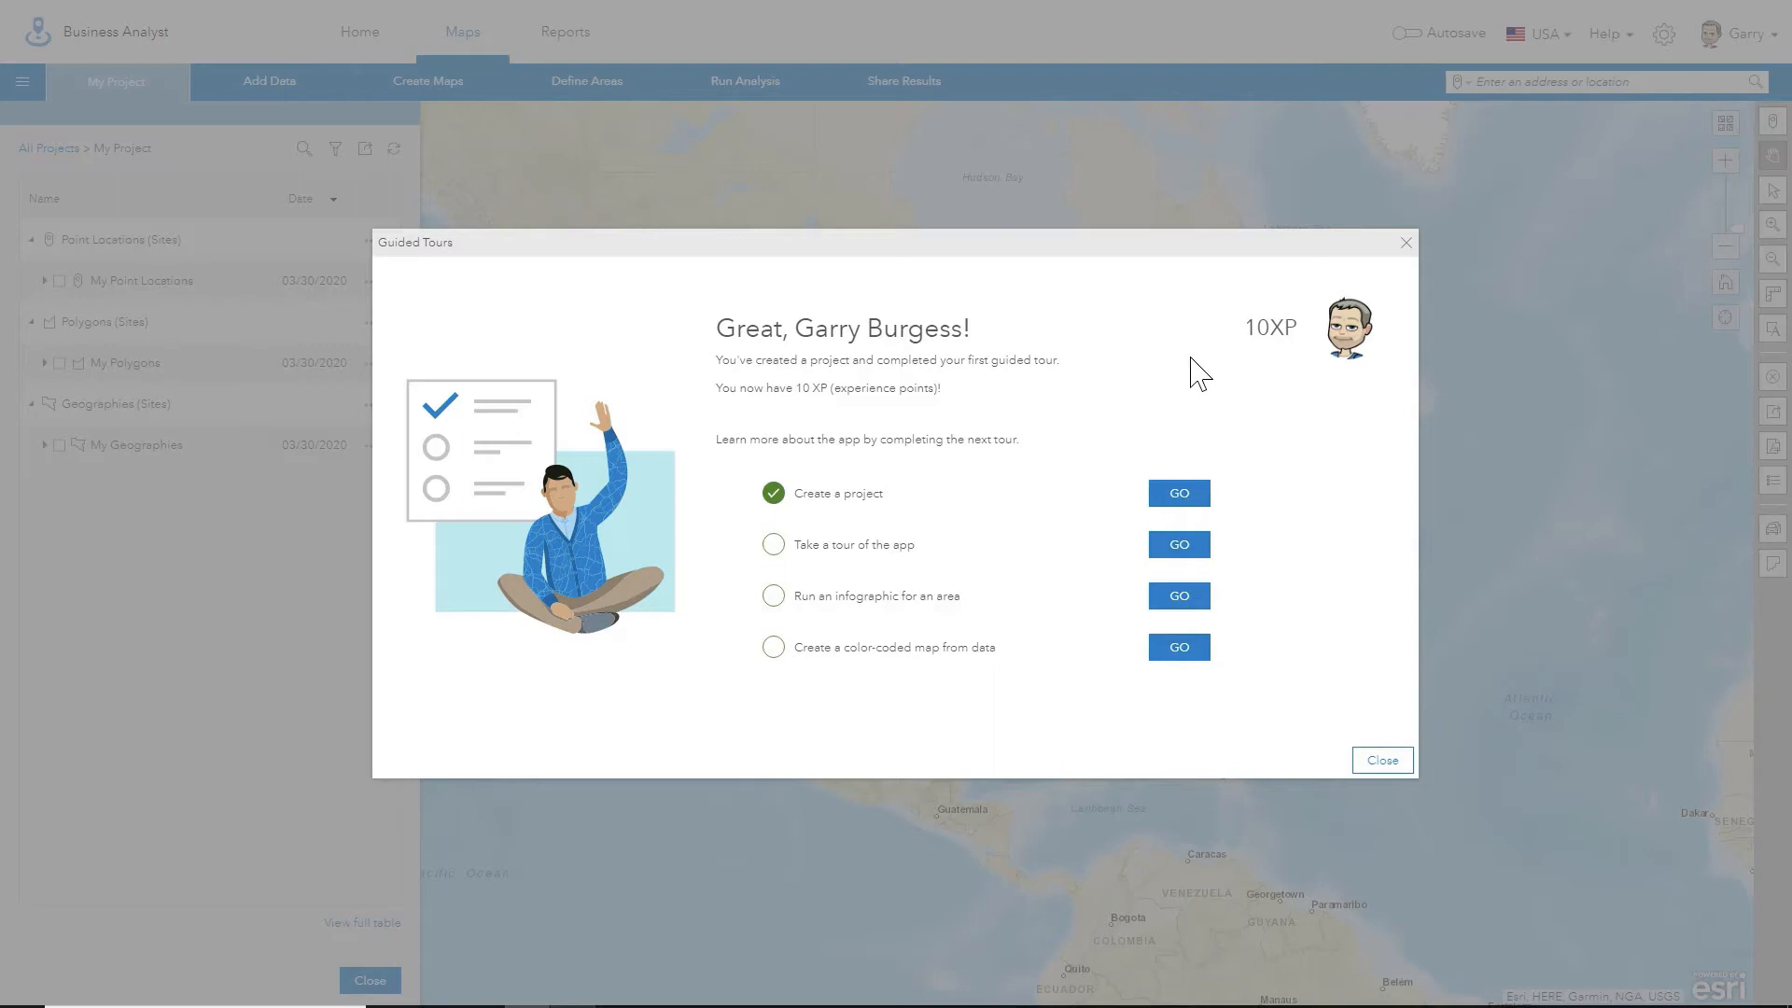
mouse_move(902, 568)
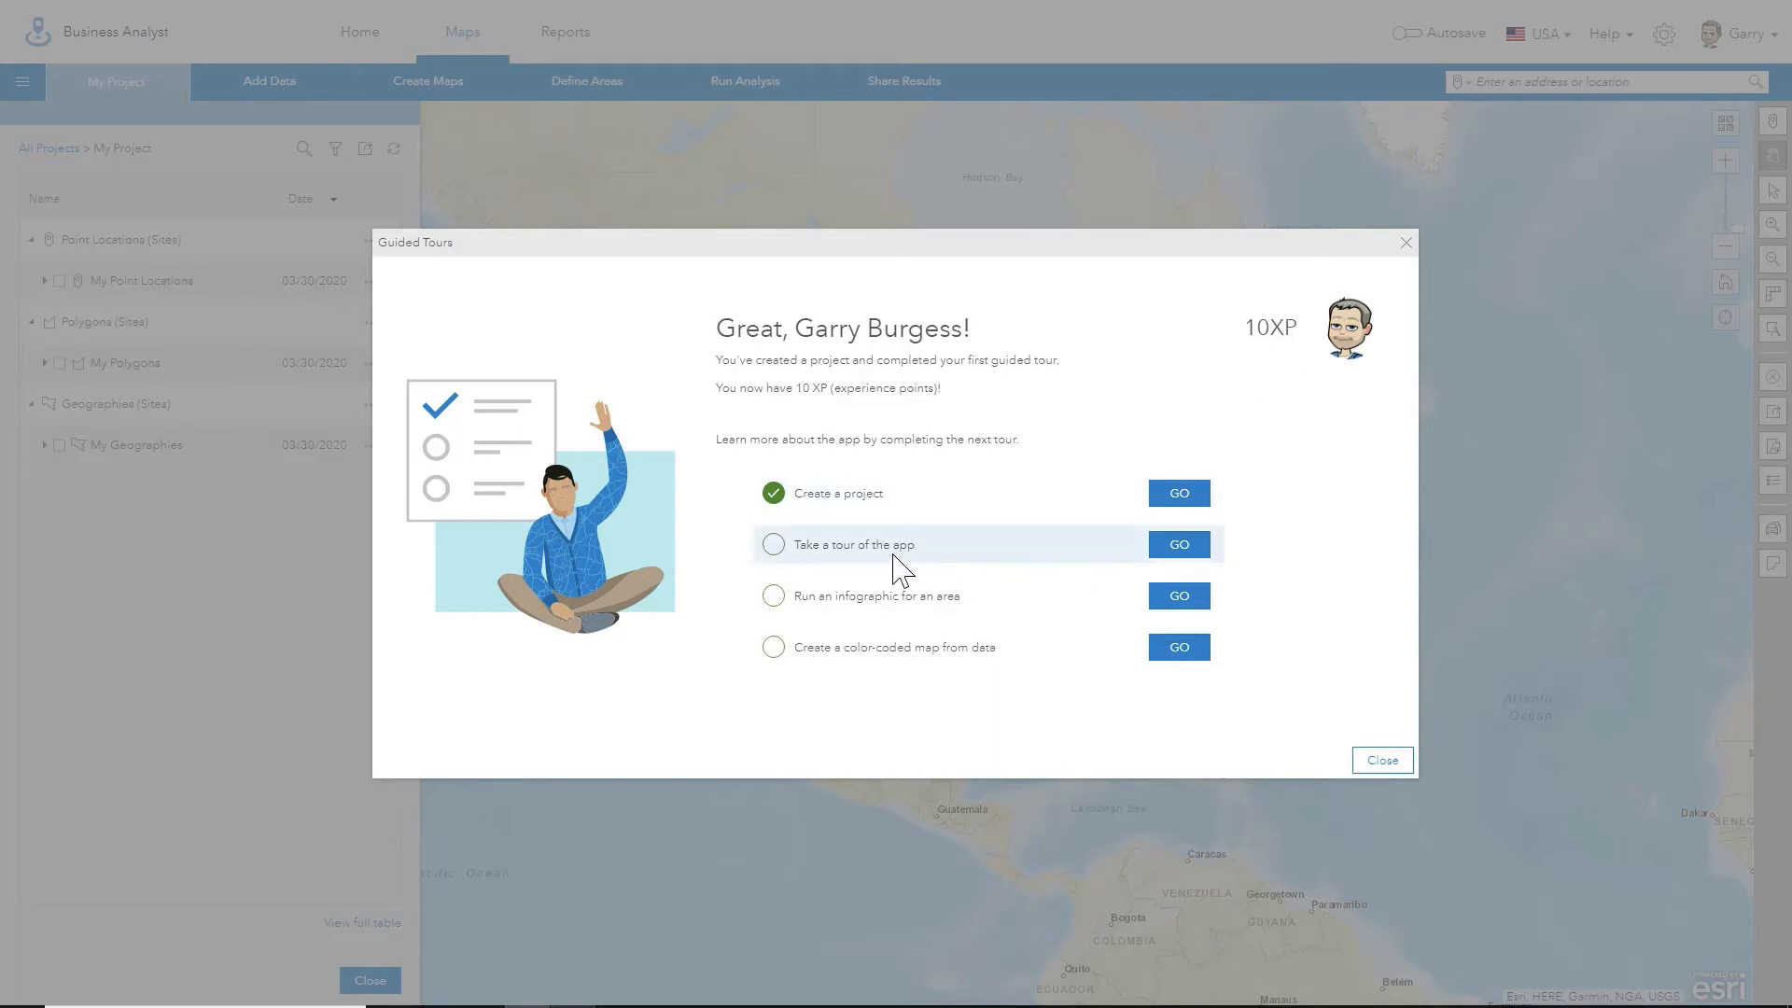
mouse_move(1183, 552)
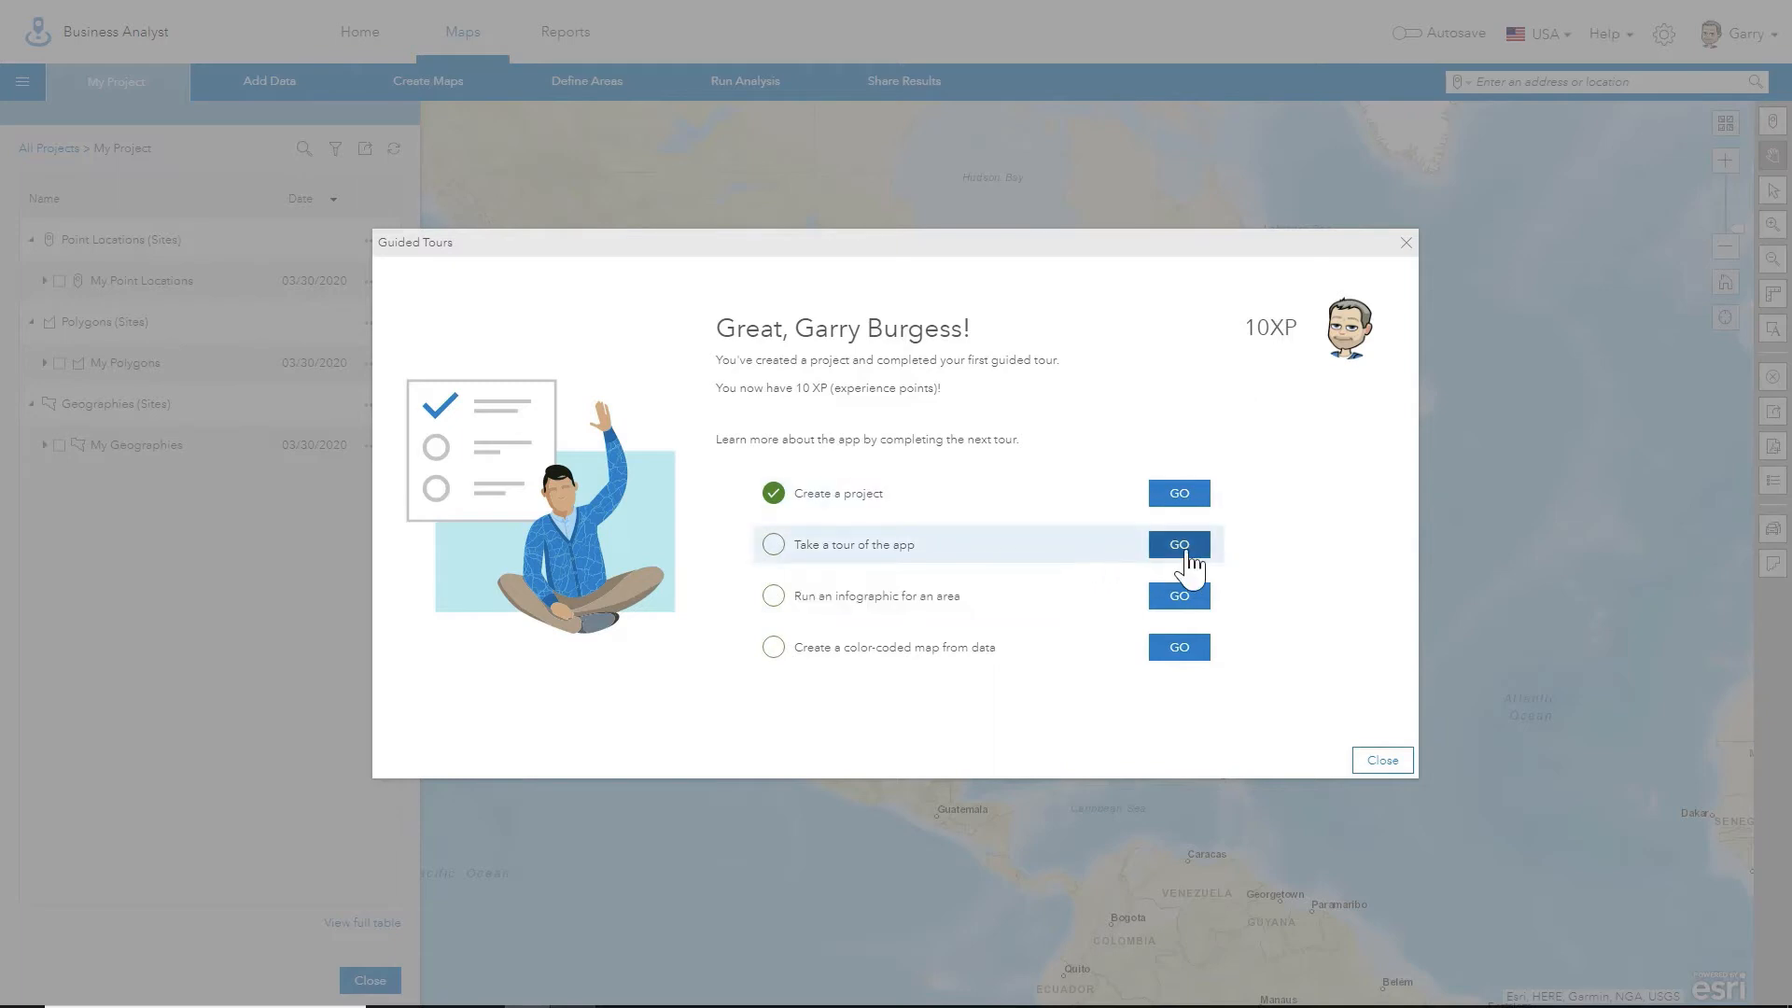
Start the app tour, view 'Projects shared with me', and close the All Projects dialog.
click(1179, 545)
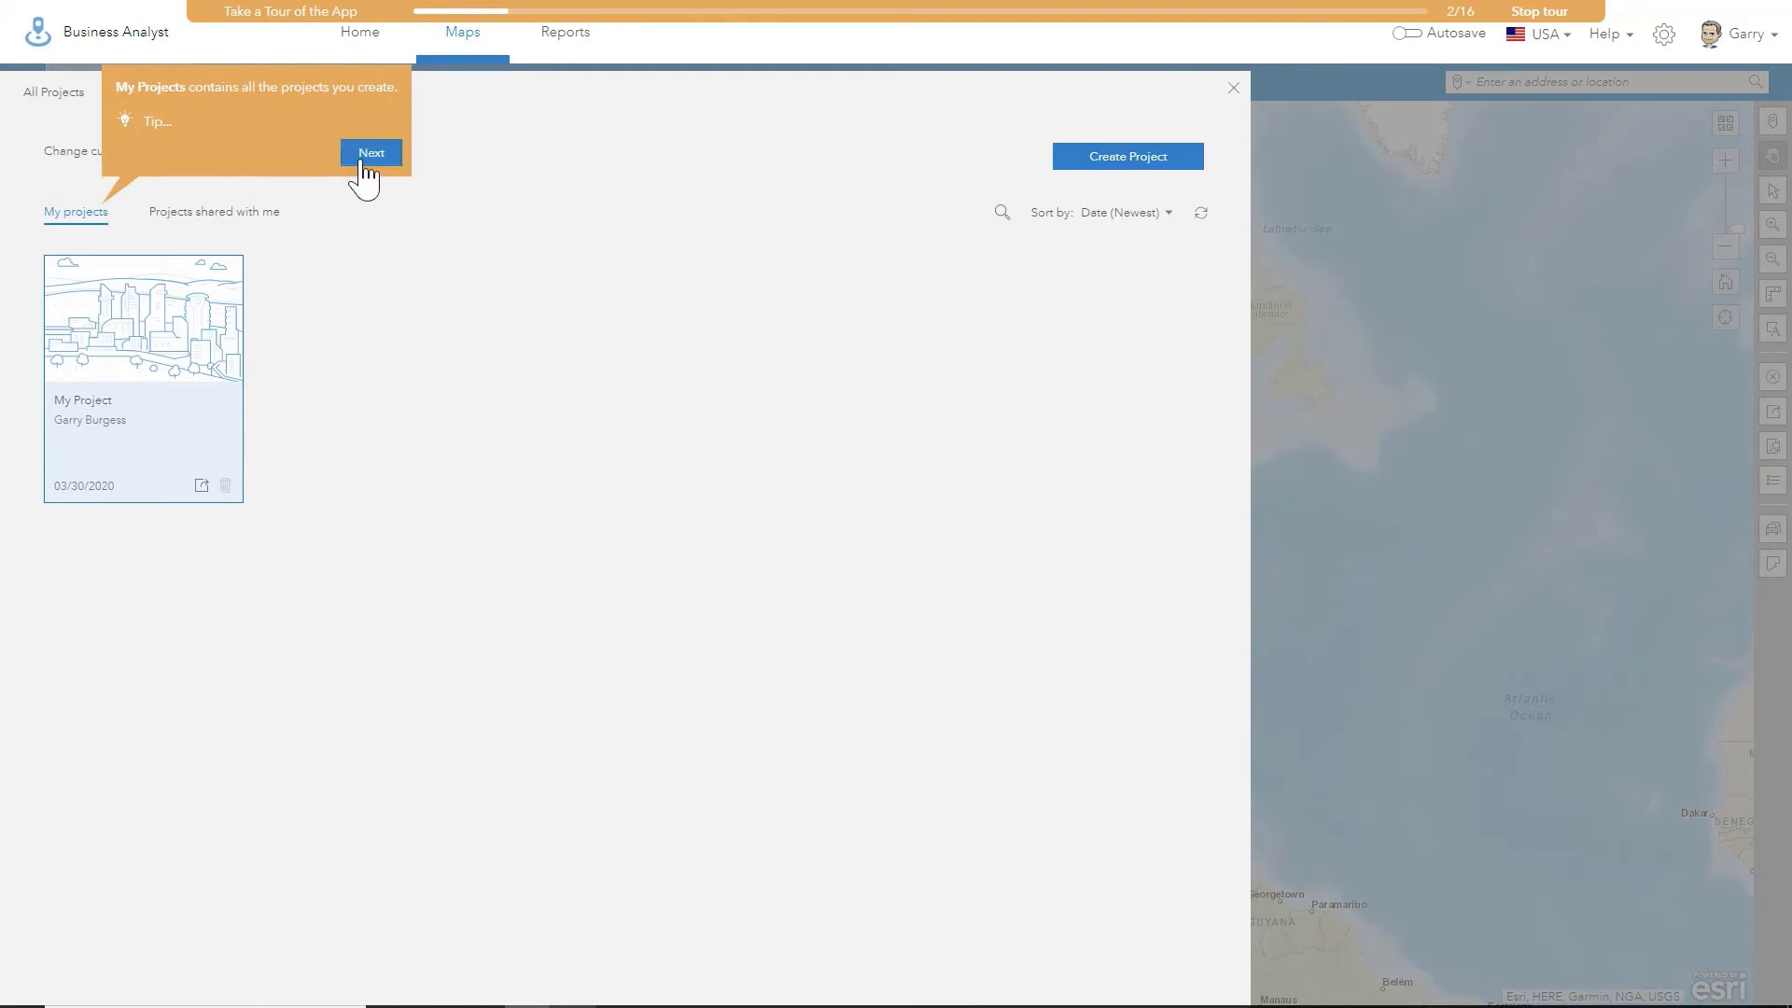
click(369, 153)
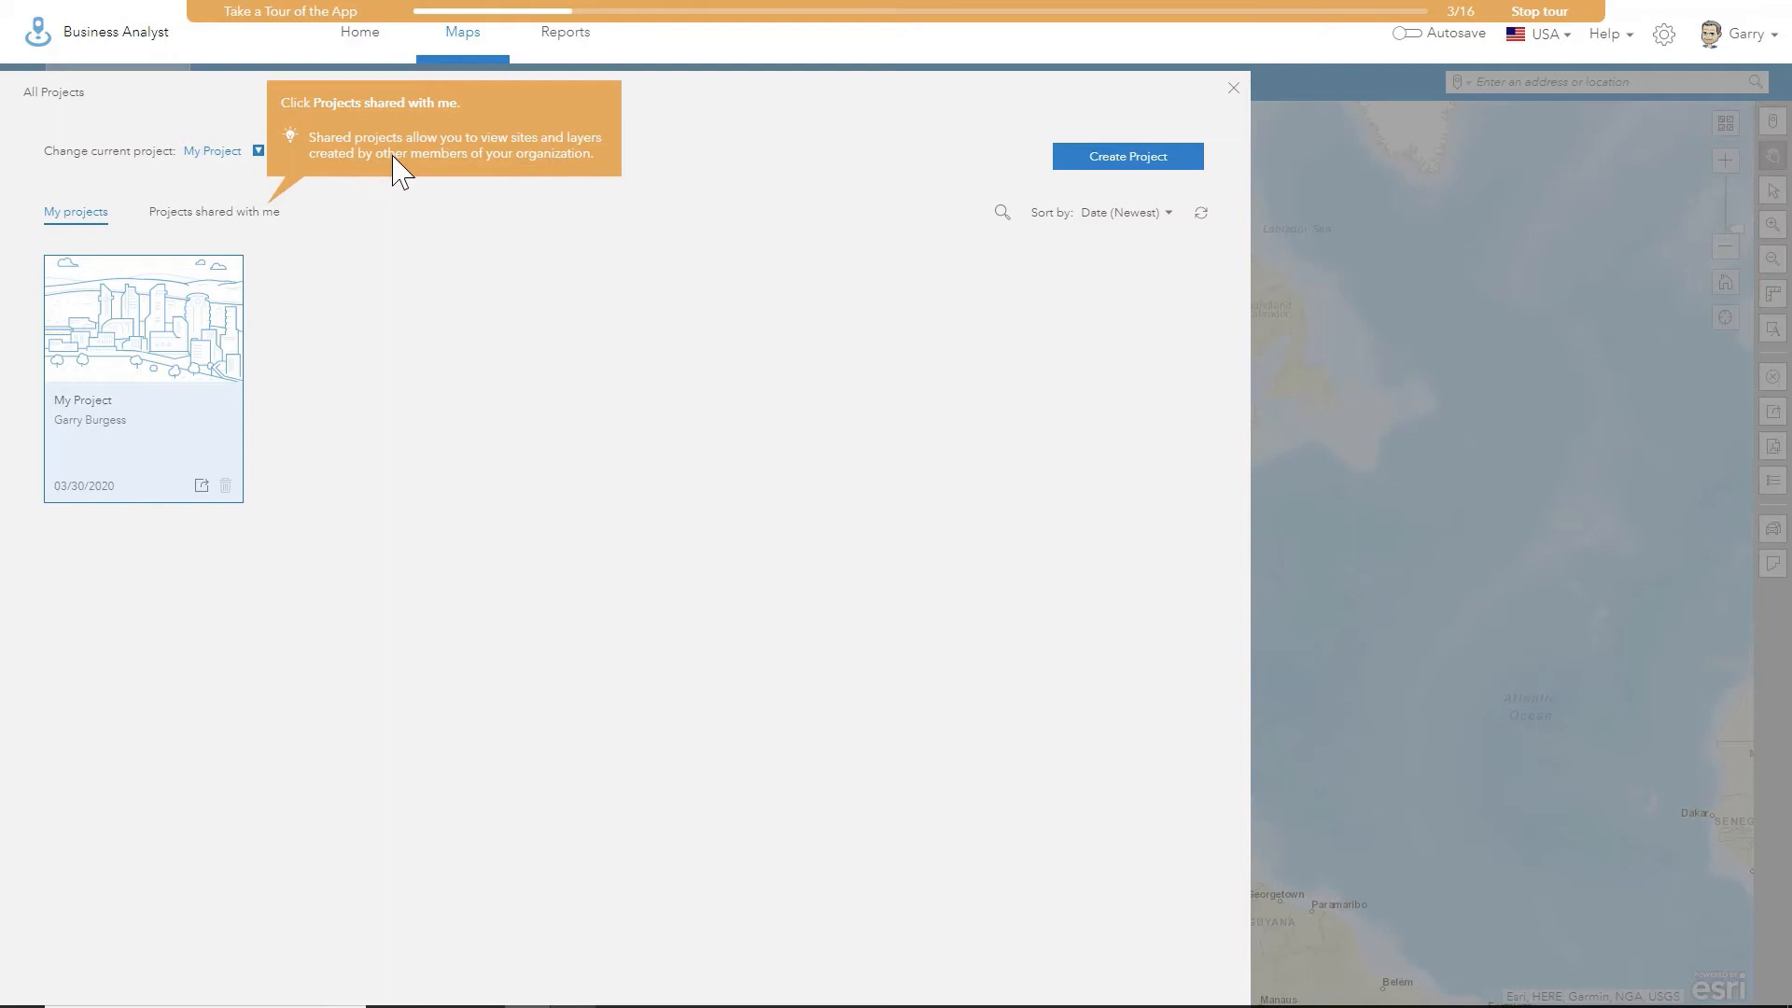
mouse_move(258, 224)
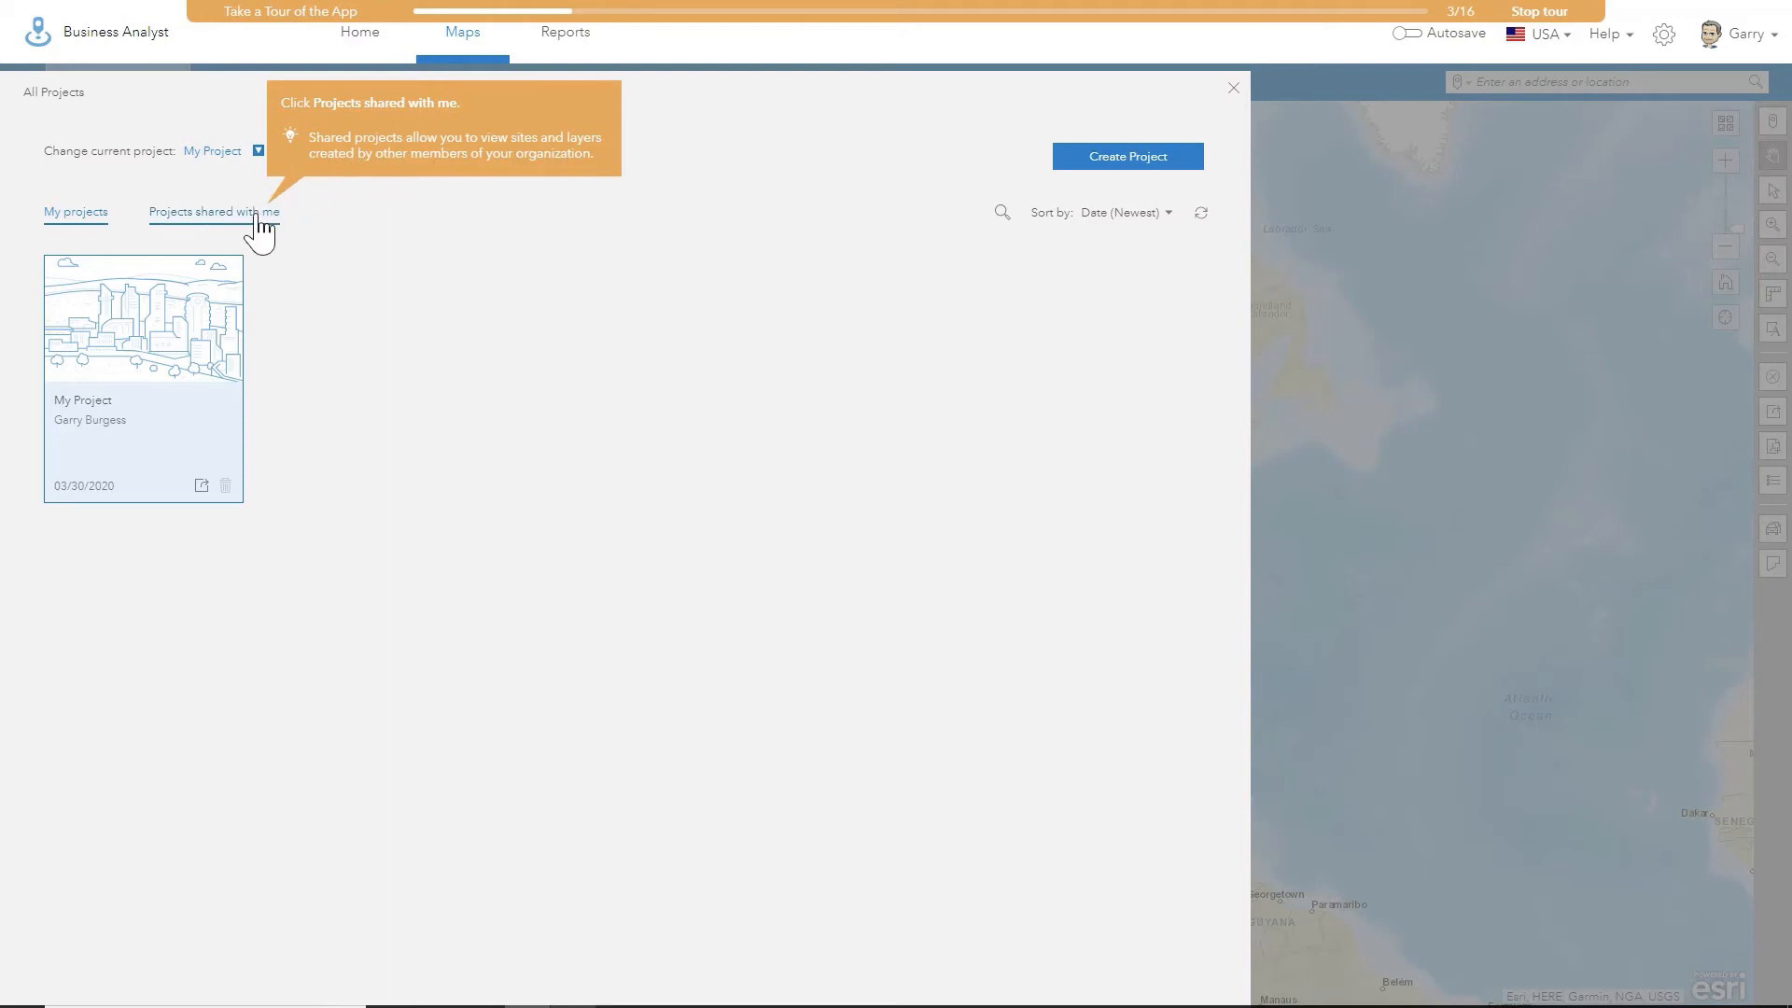
click(213, 211)
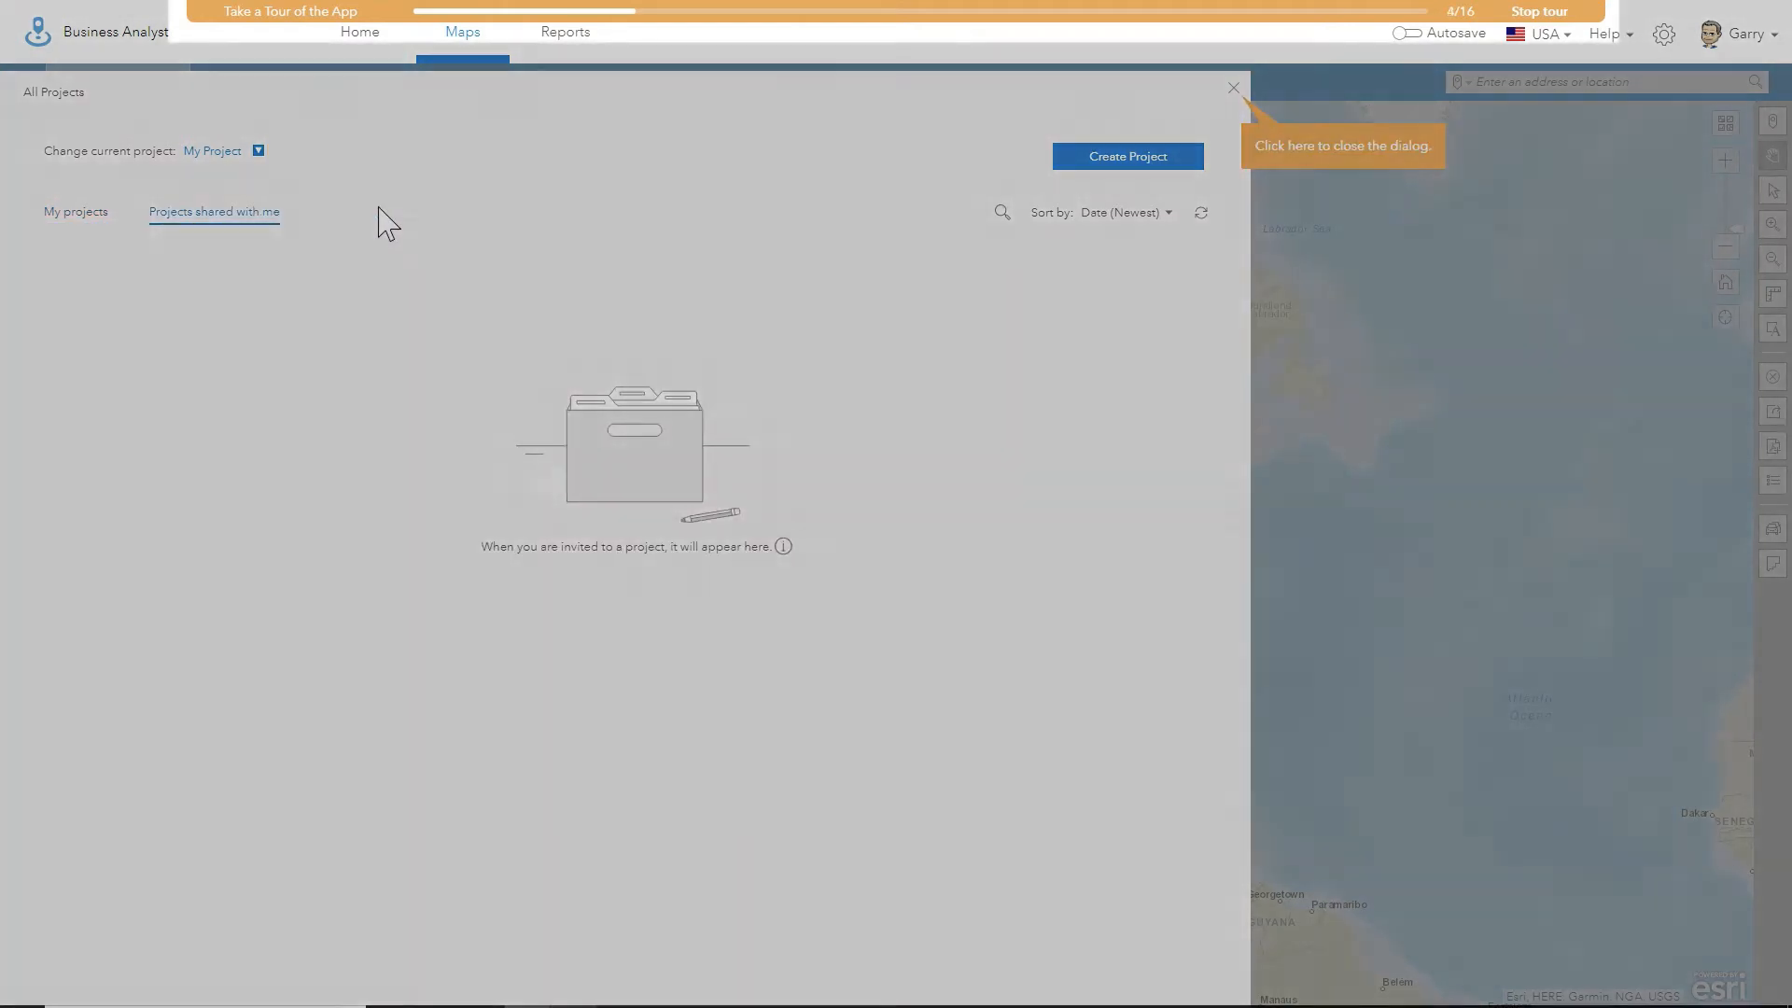
mouse_move(1234, 86)
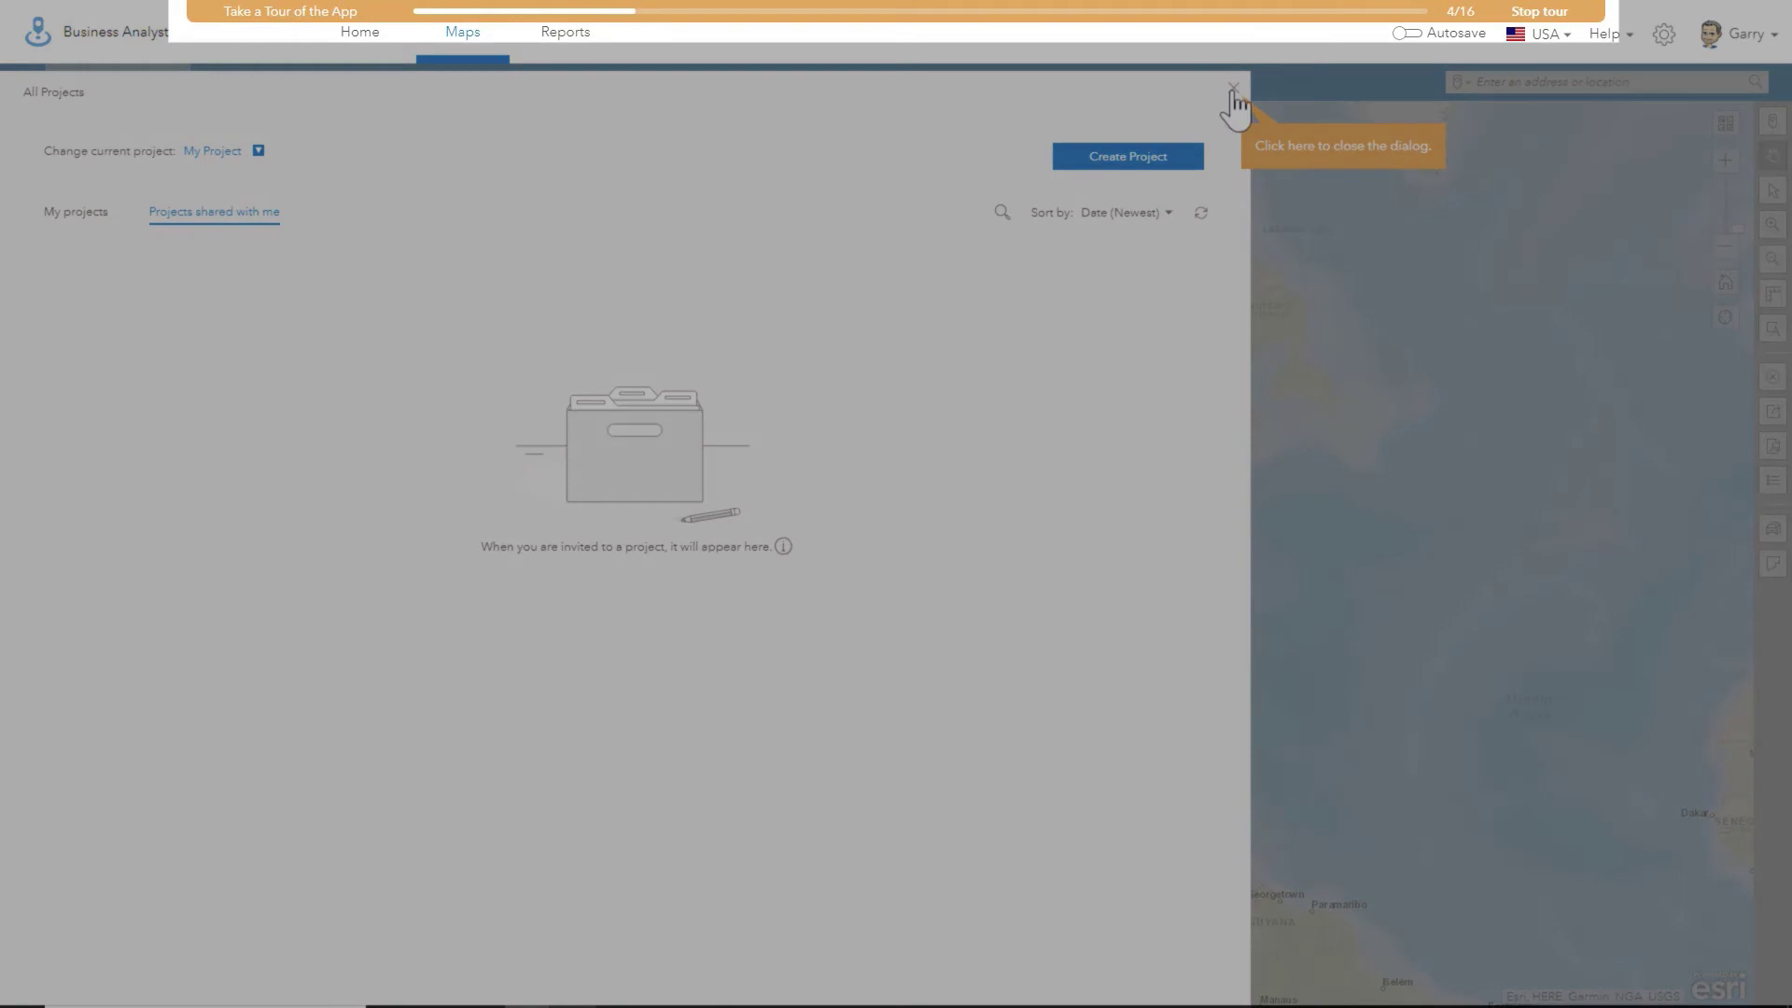
click(1233, 84)
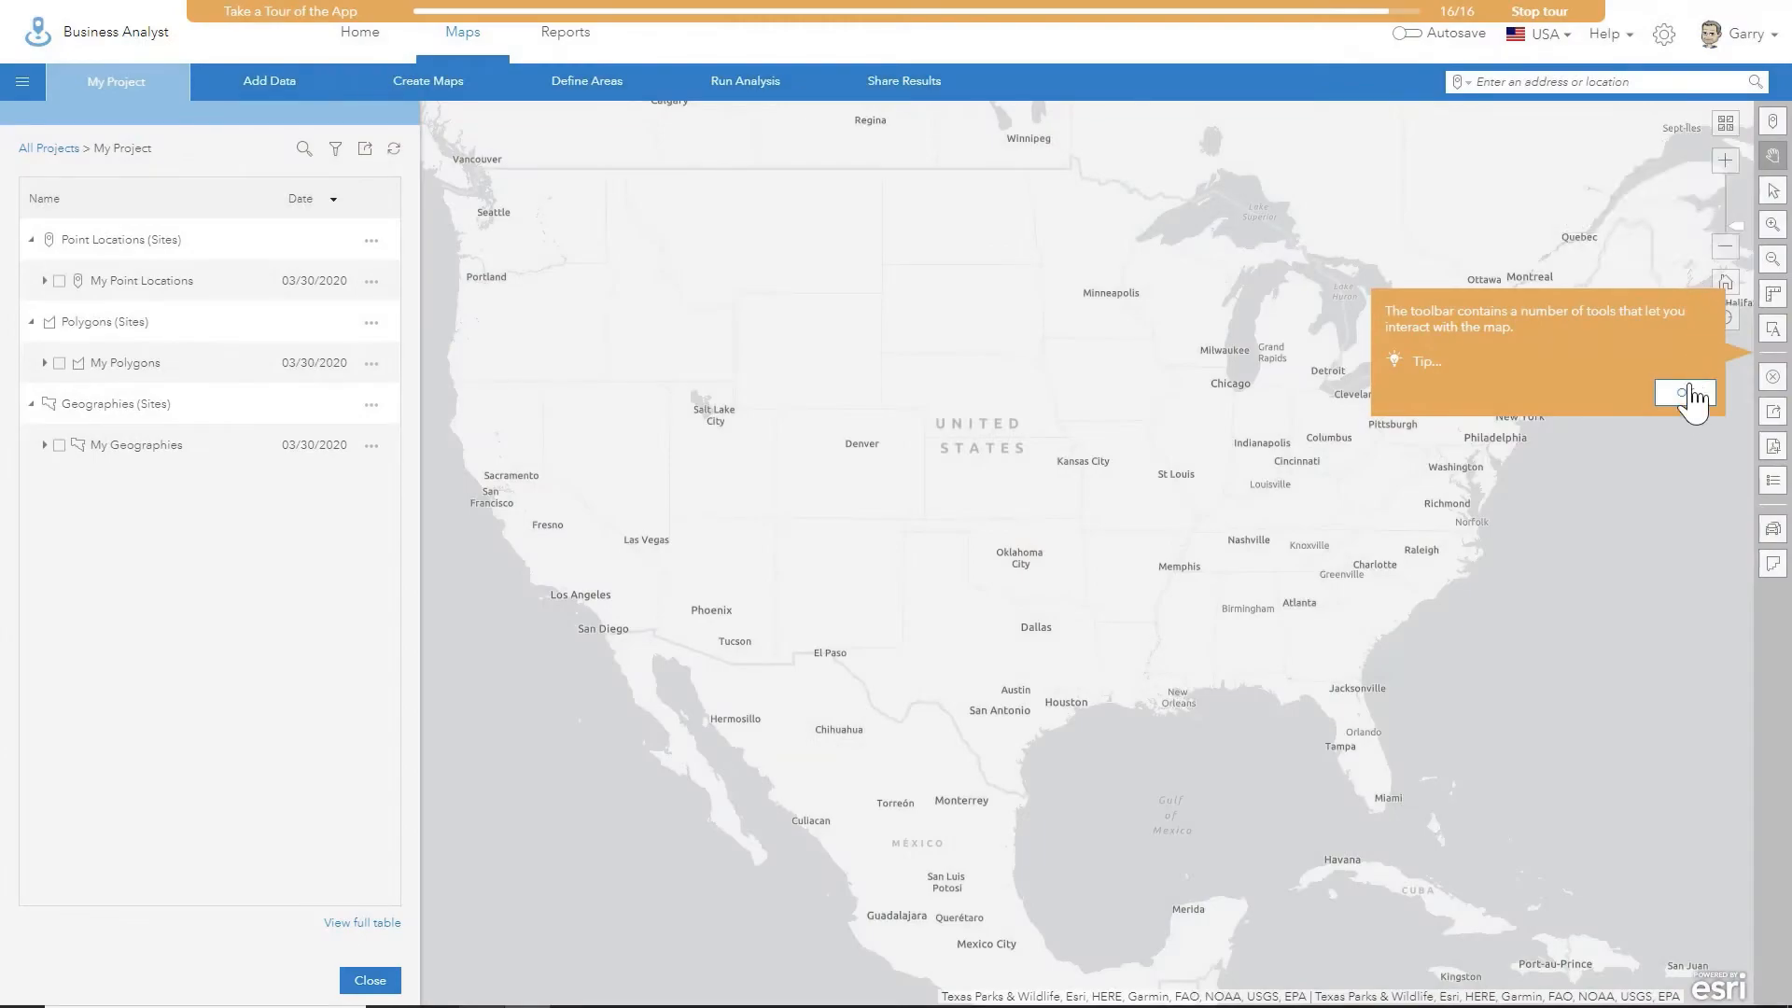
Finish the app tour and the Create a Color-Coded Map tour, earning Level 1 Complete with 55 XP.
click(1683, 394)
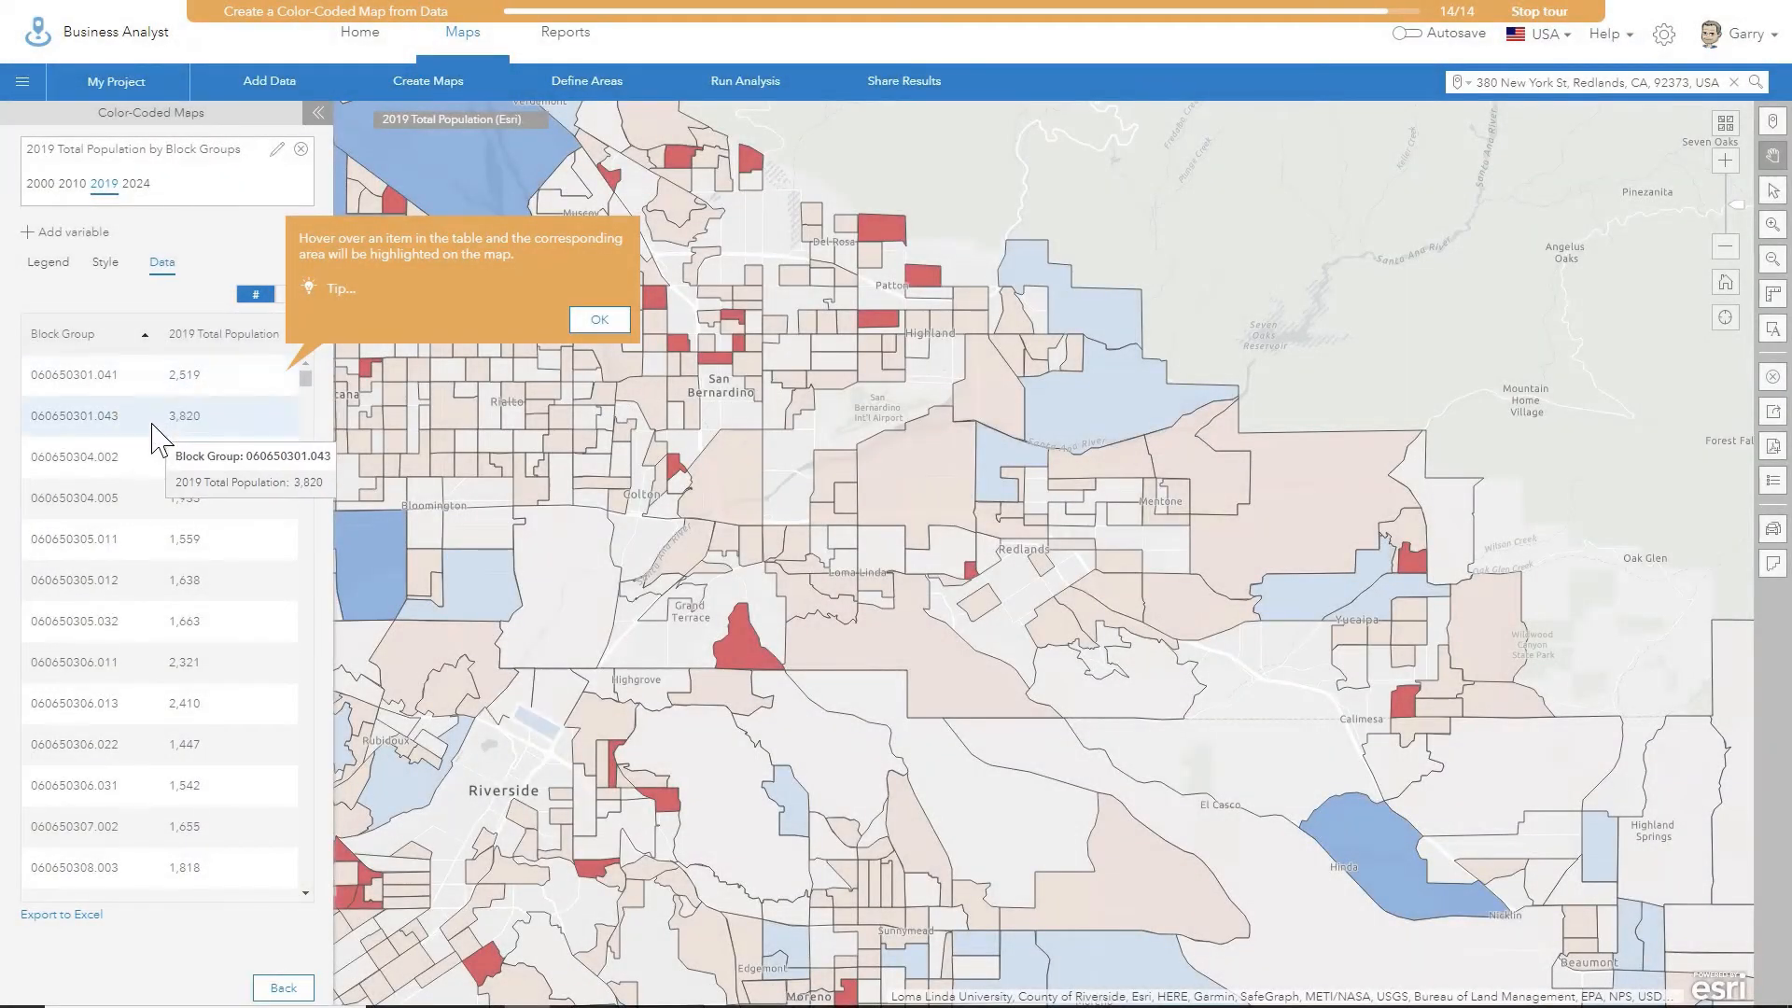
click(600, 317)
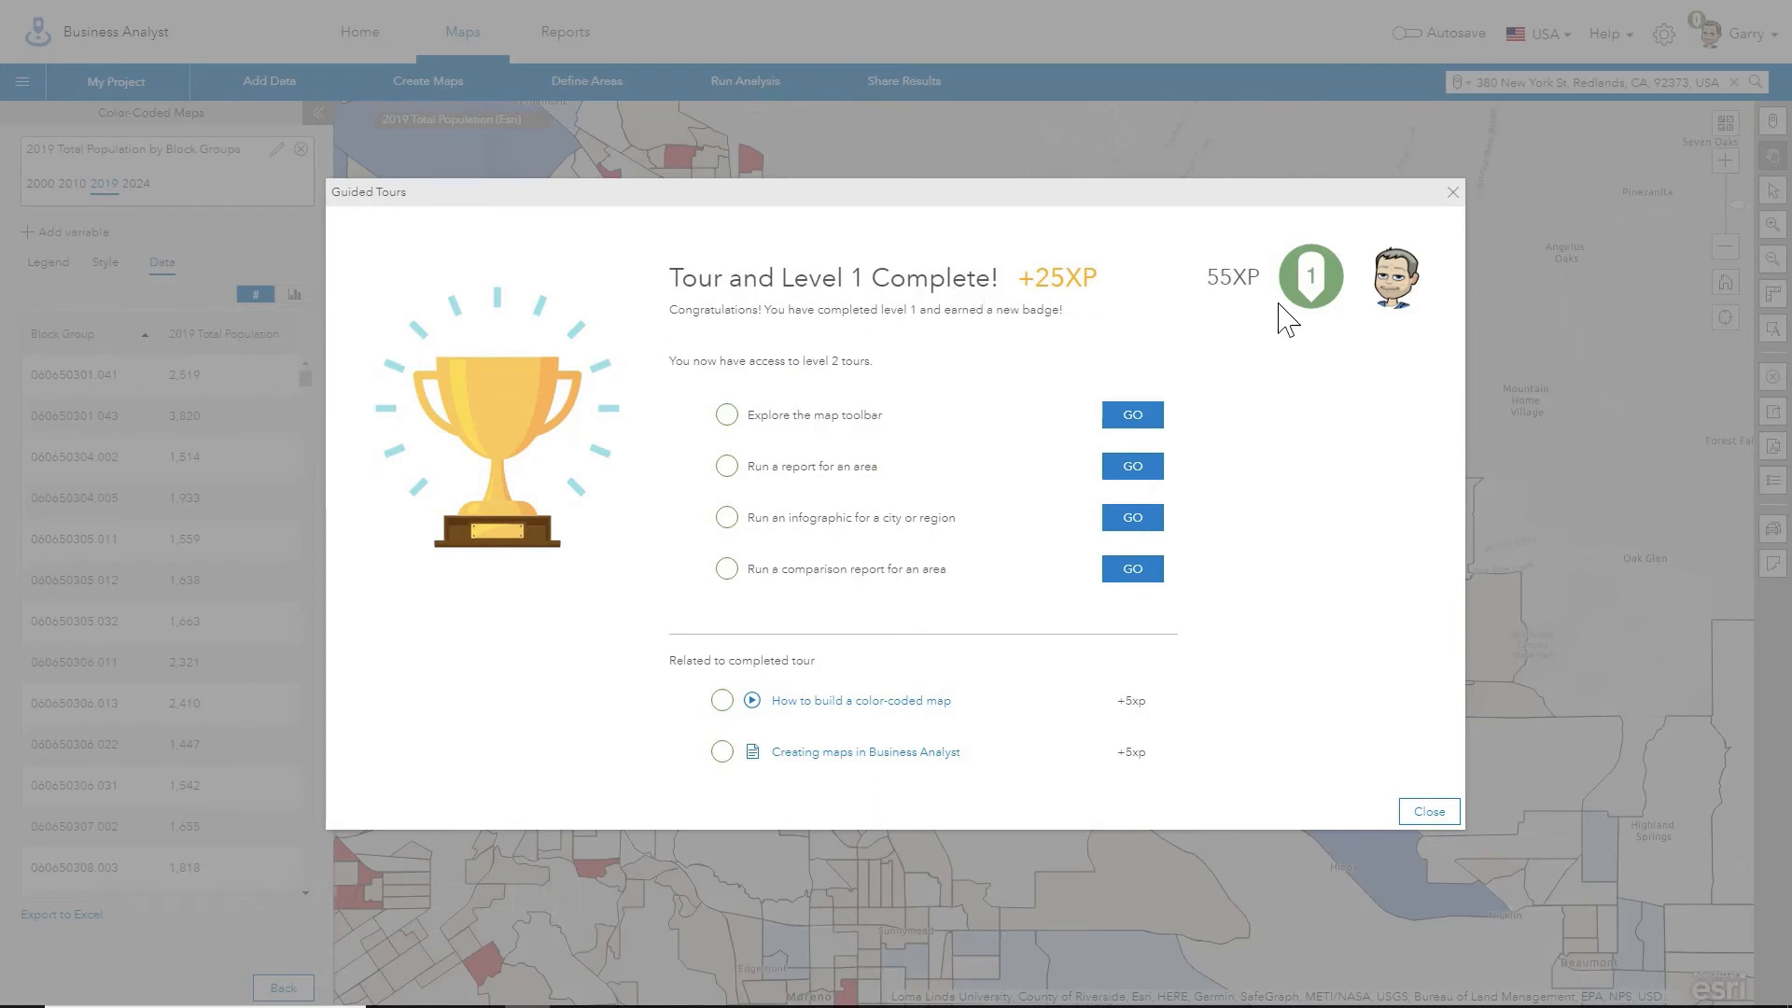
mouse_move(1335, 308)
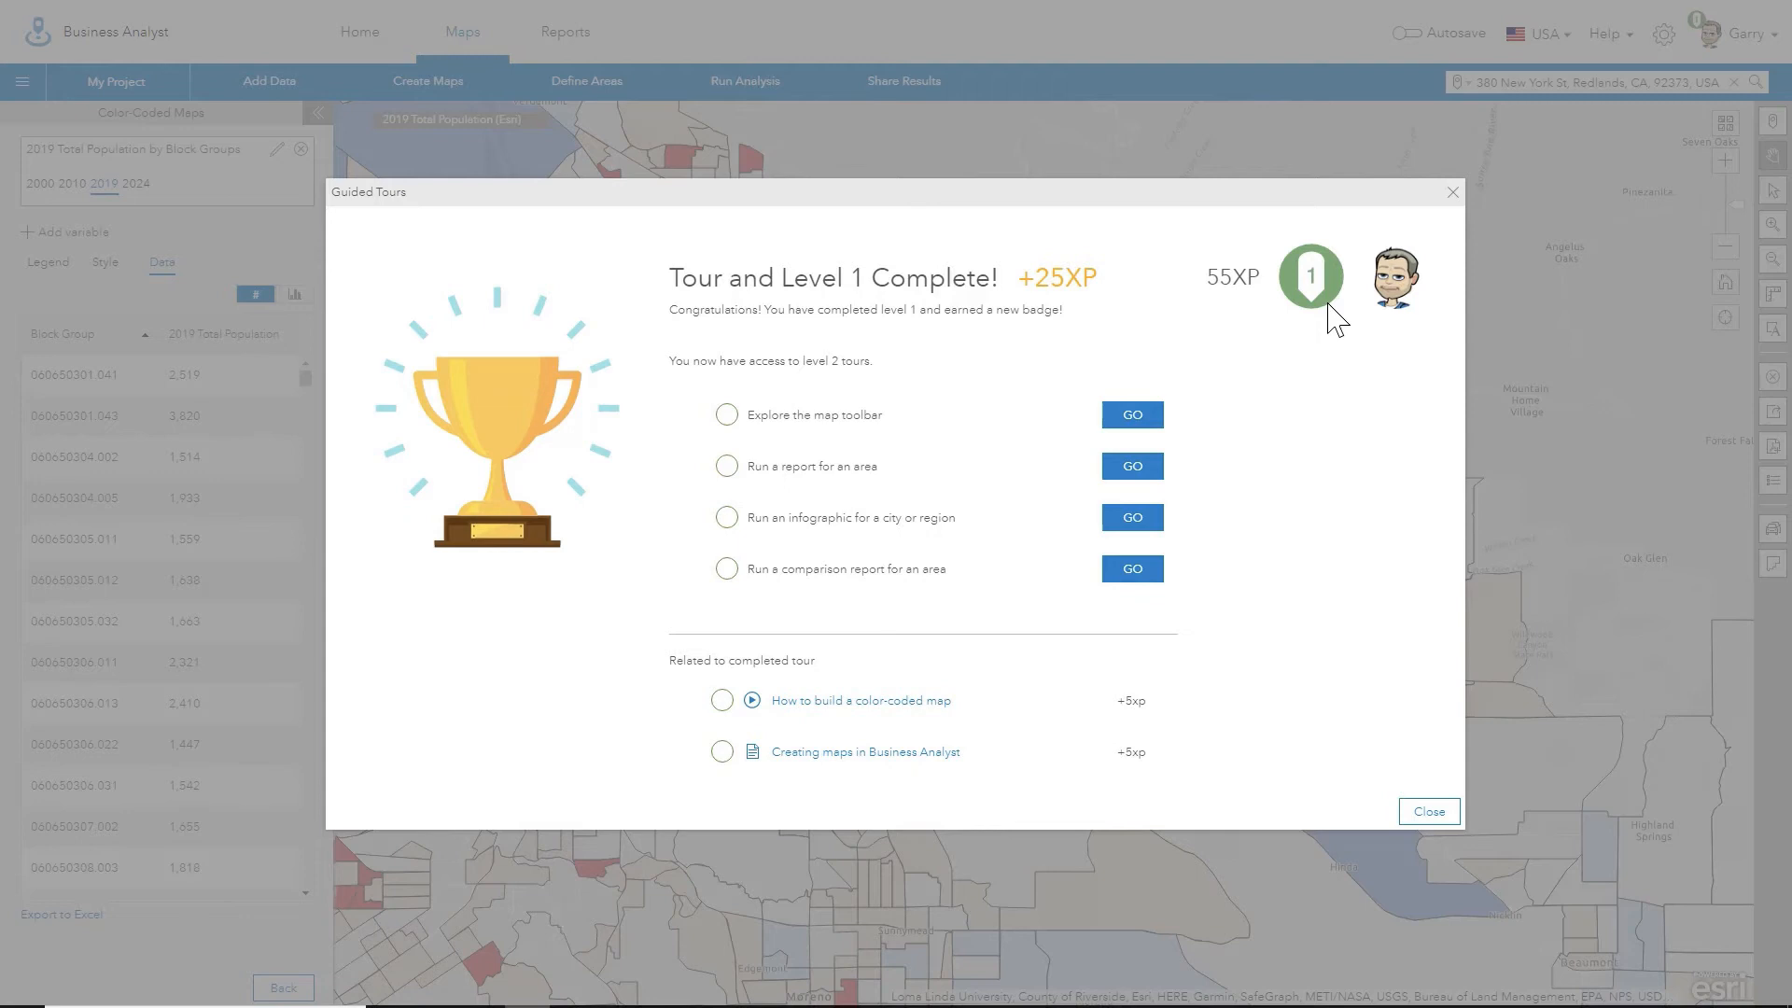
mouse_move(885, 425)
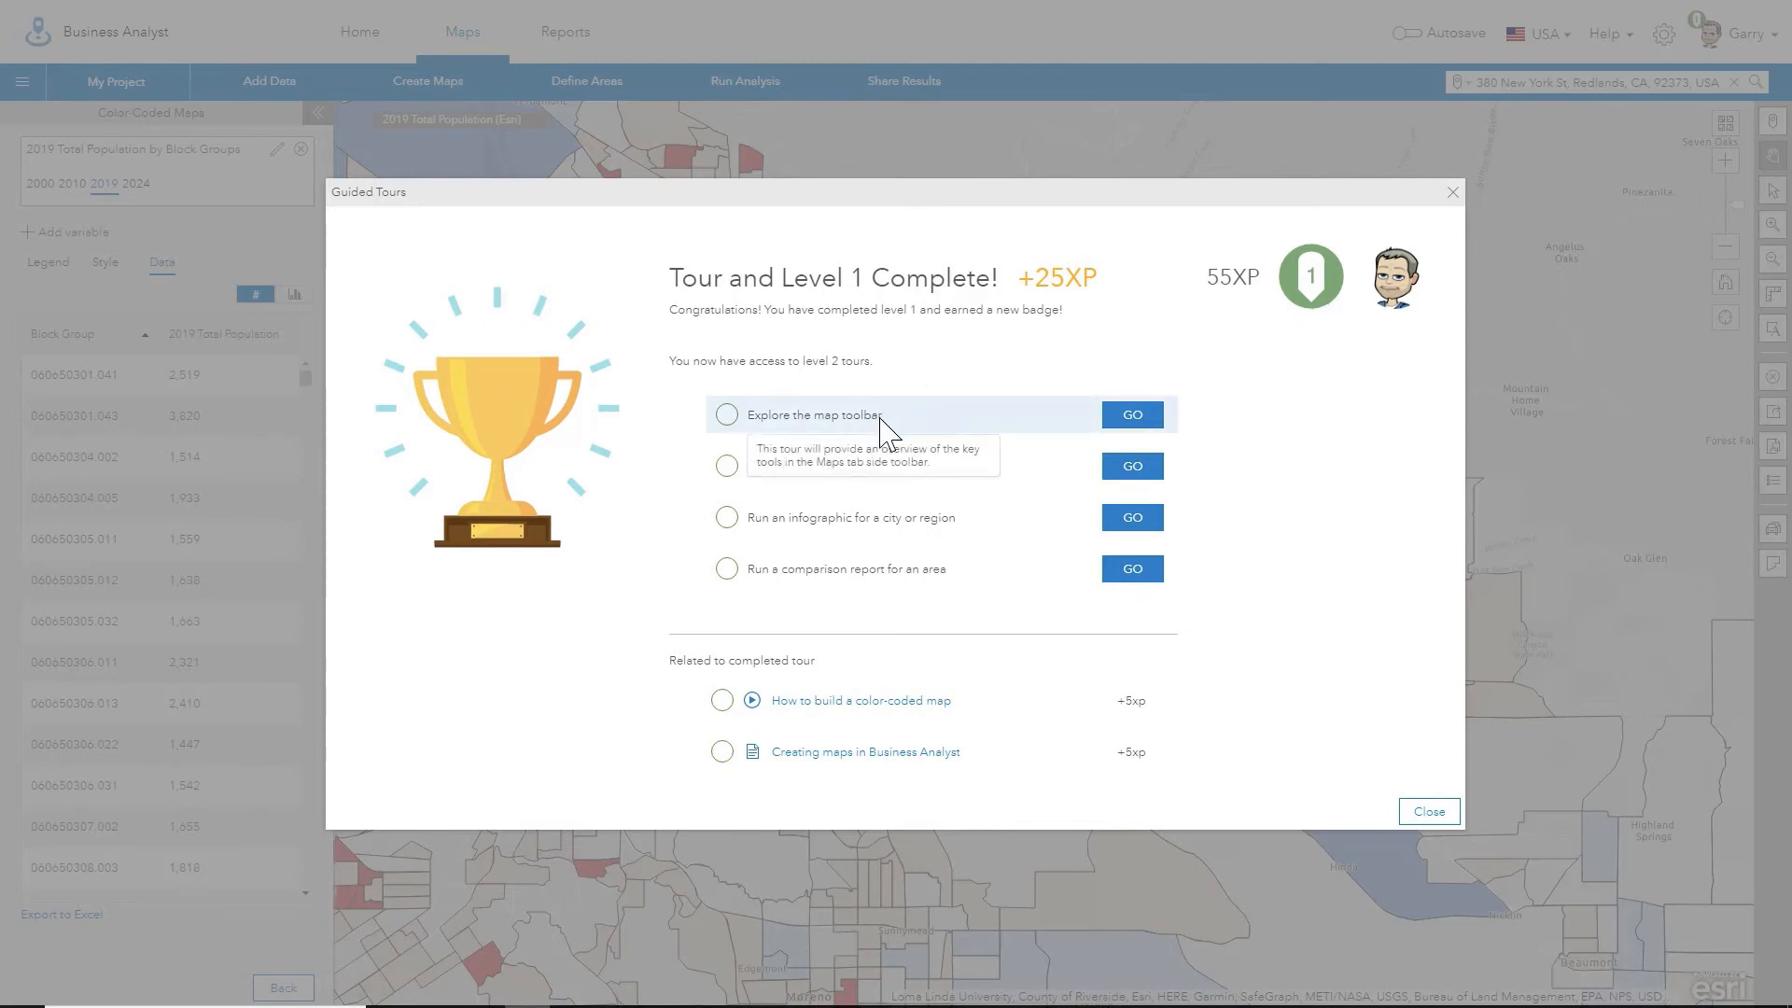
mouse_move(1030, 437)
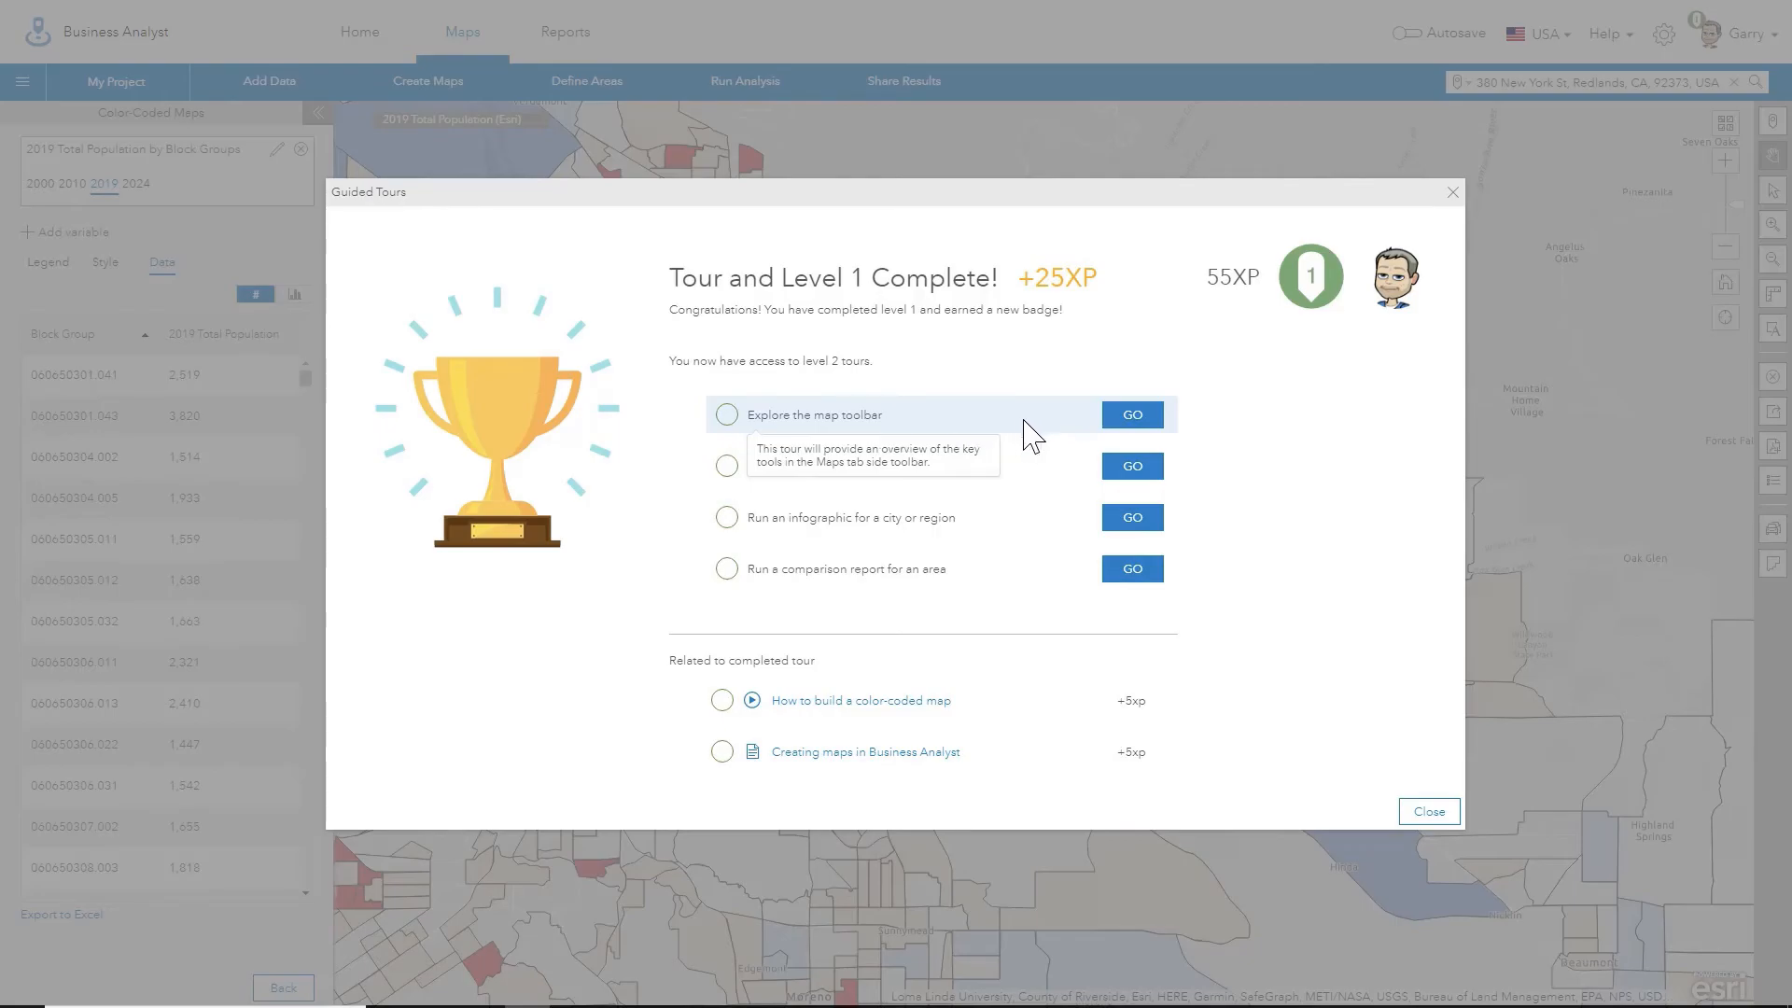
Dismiss the Tour and Level 1 Complete dialog, returning to the color-coded map variable choices.
click(1429, 810)
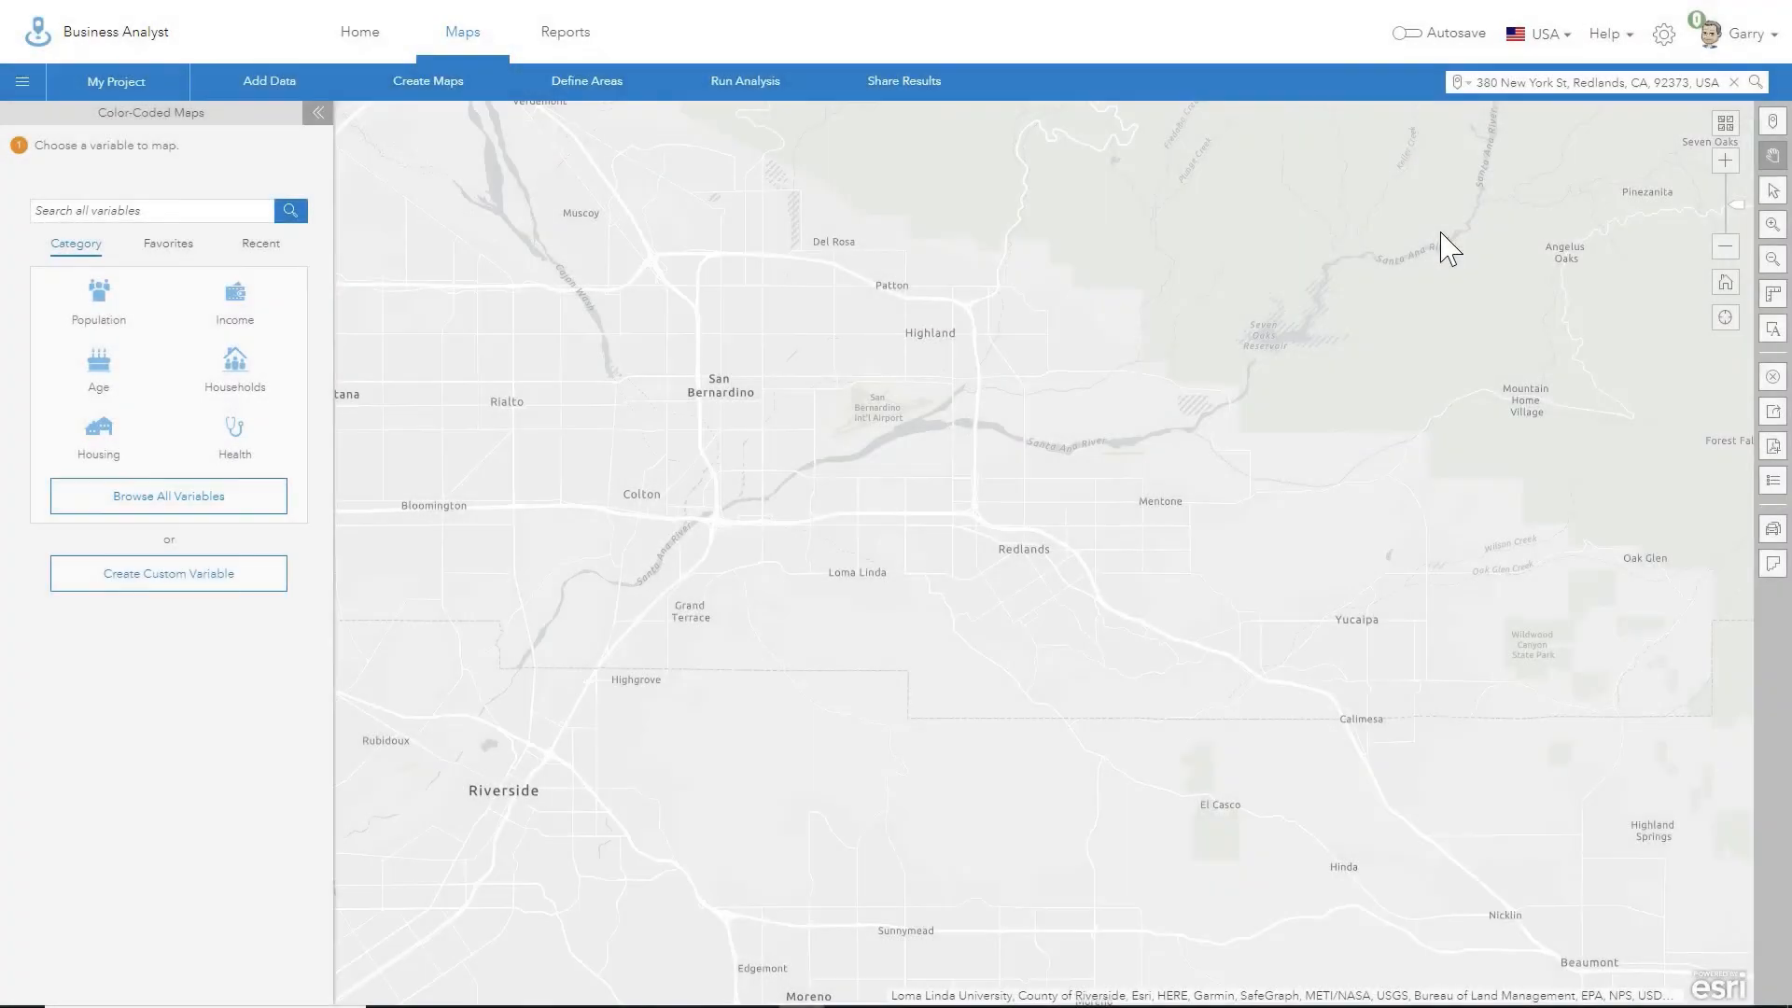
Choose Guided tours from the user-name dropdown to show all four Level 1 tours completed.
click(1747, 32)
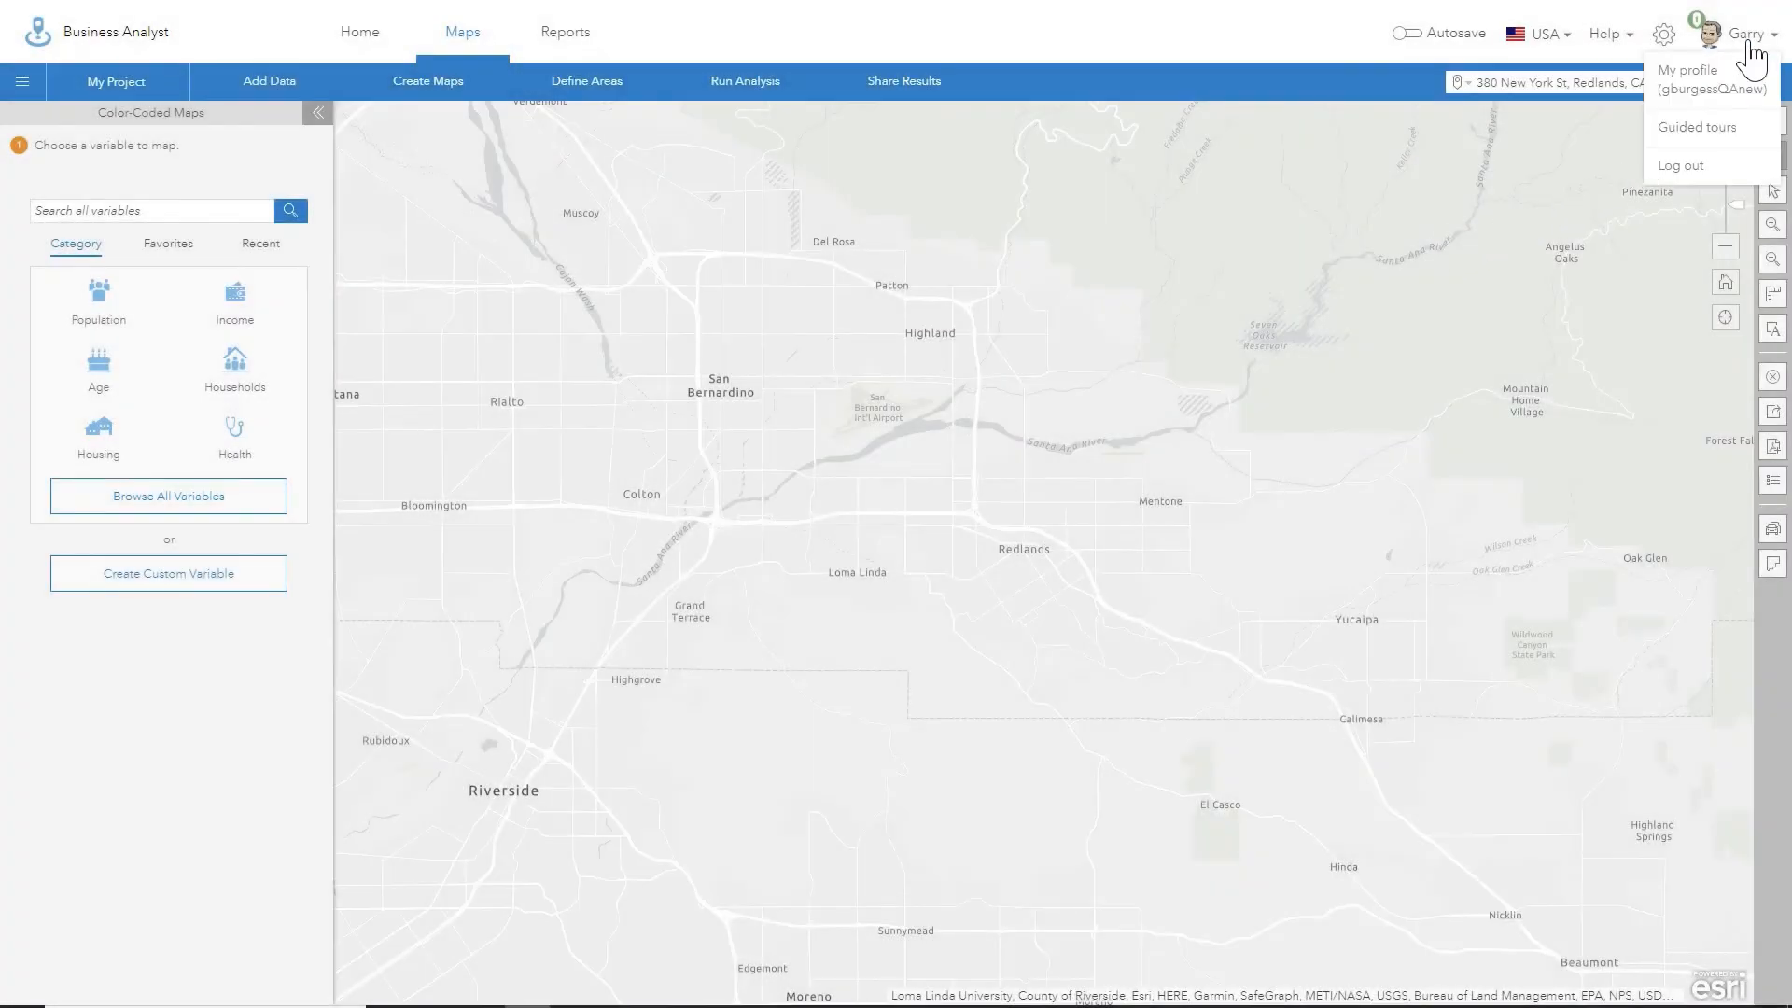
mouse_move(1735, 132)
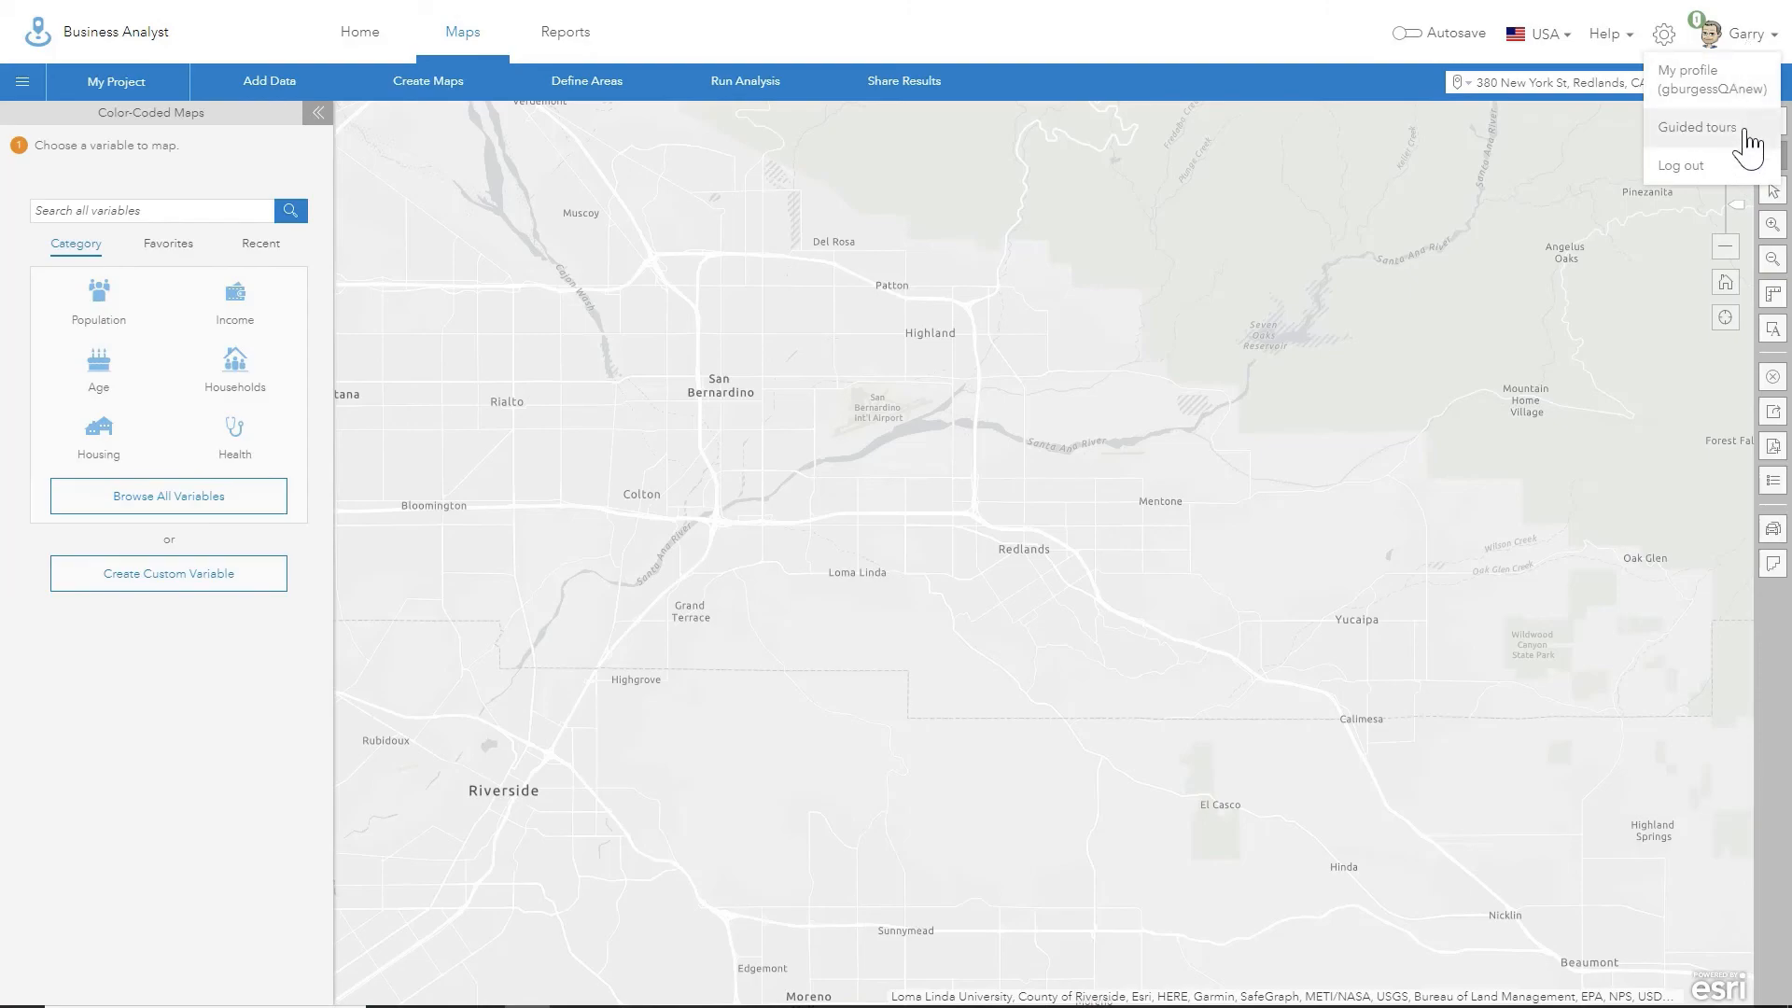
click(1694, 127)
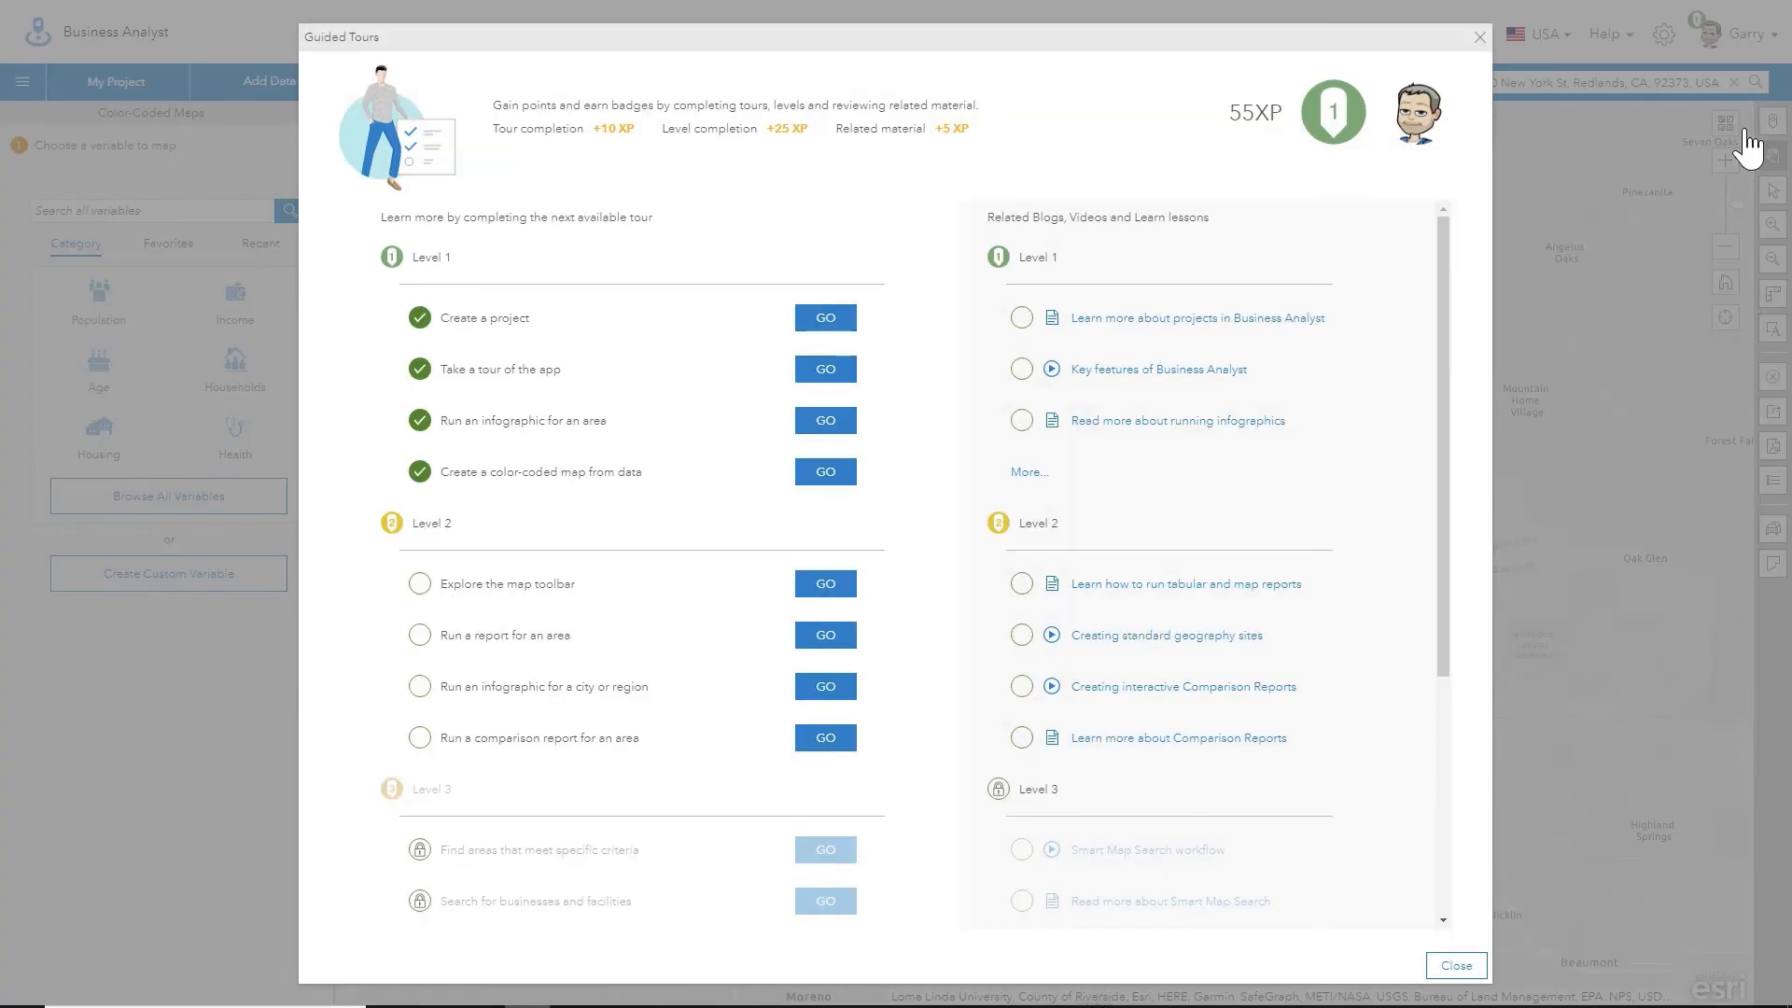
mouse_move(909, 313)
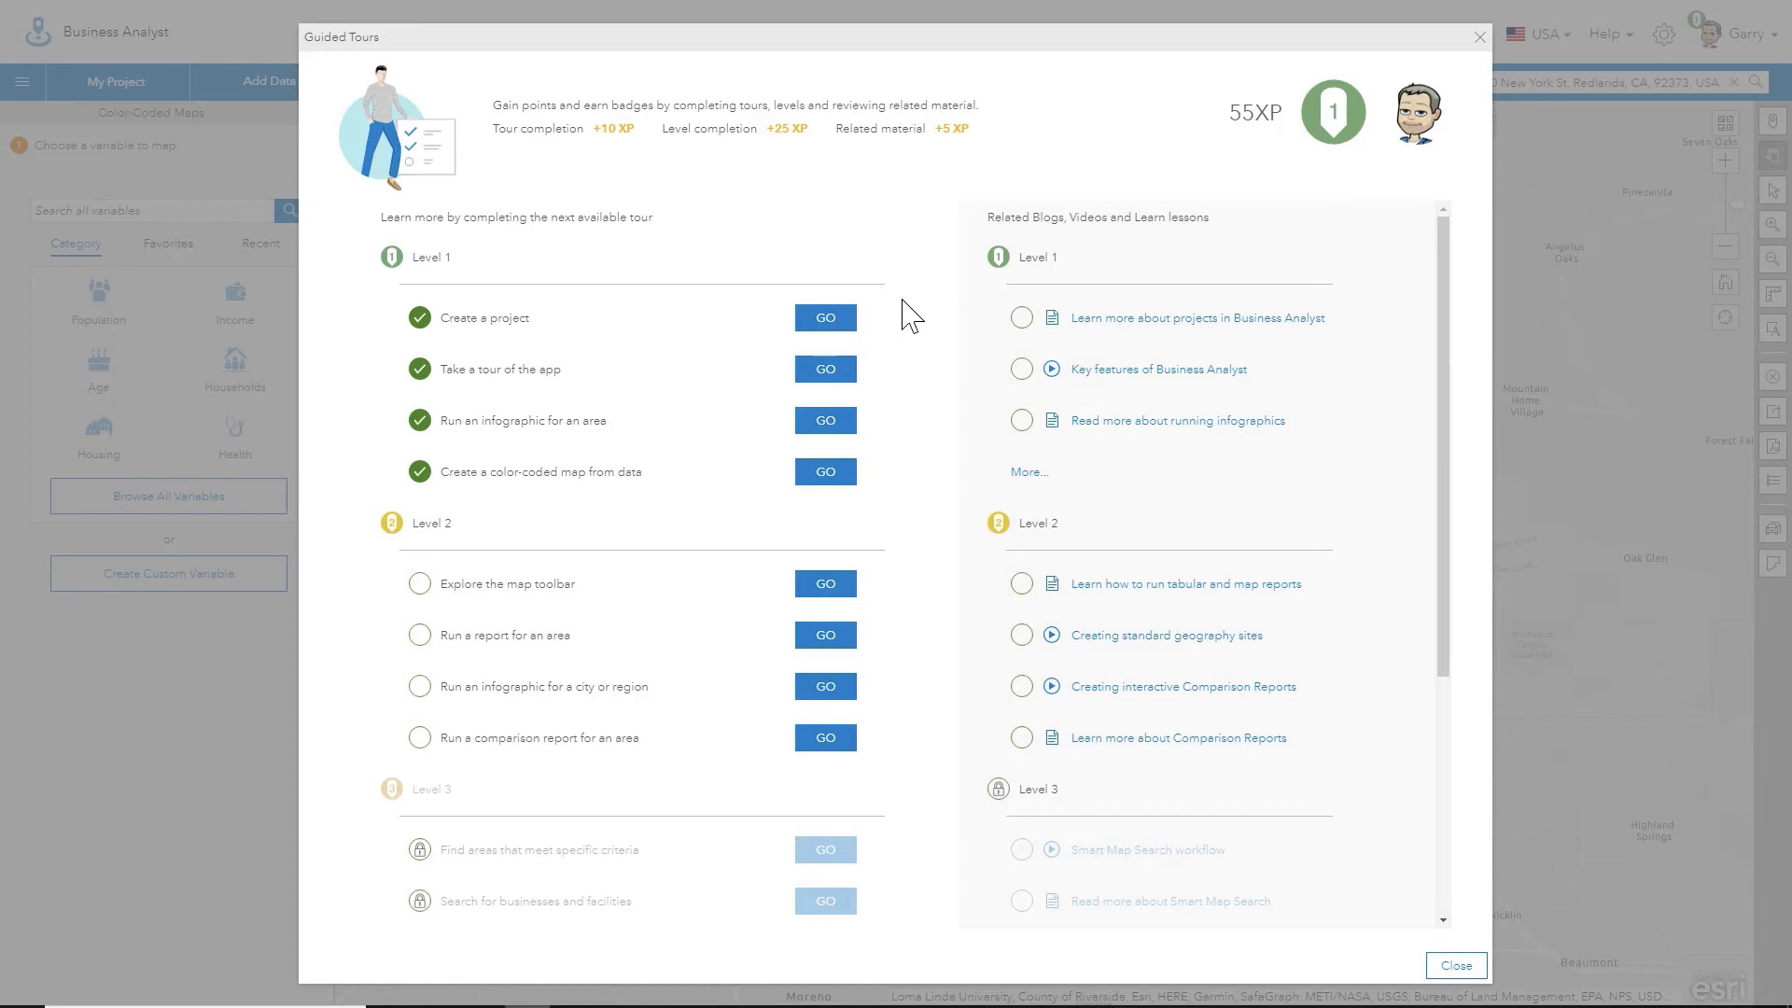
mouse_move(873, 537)
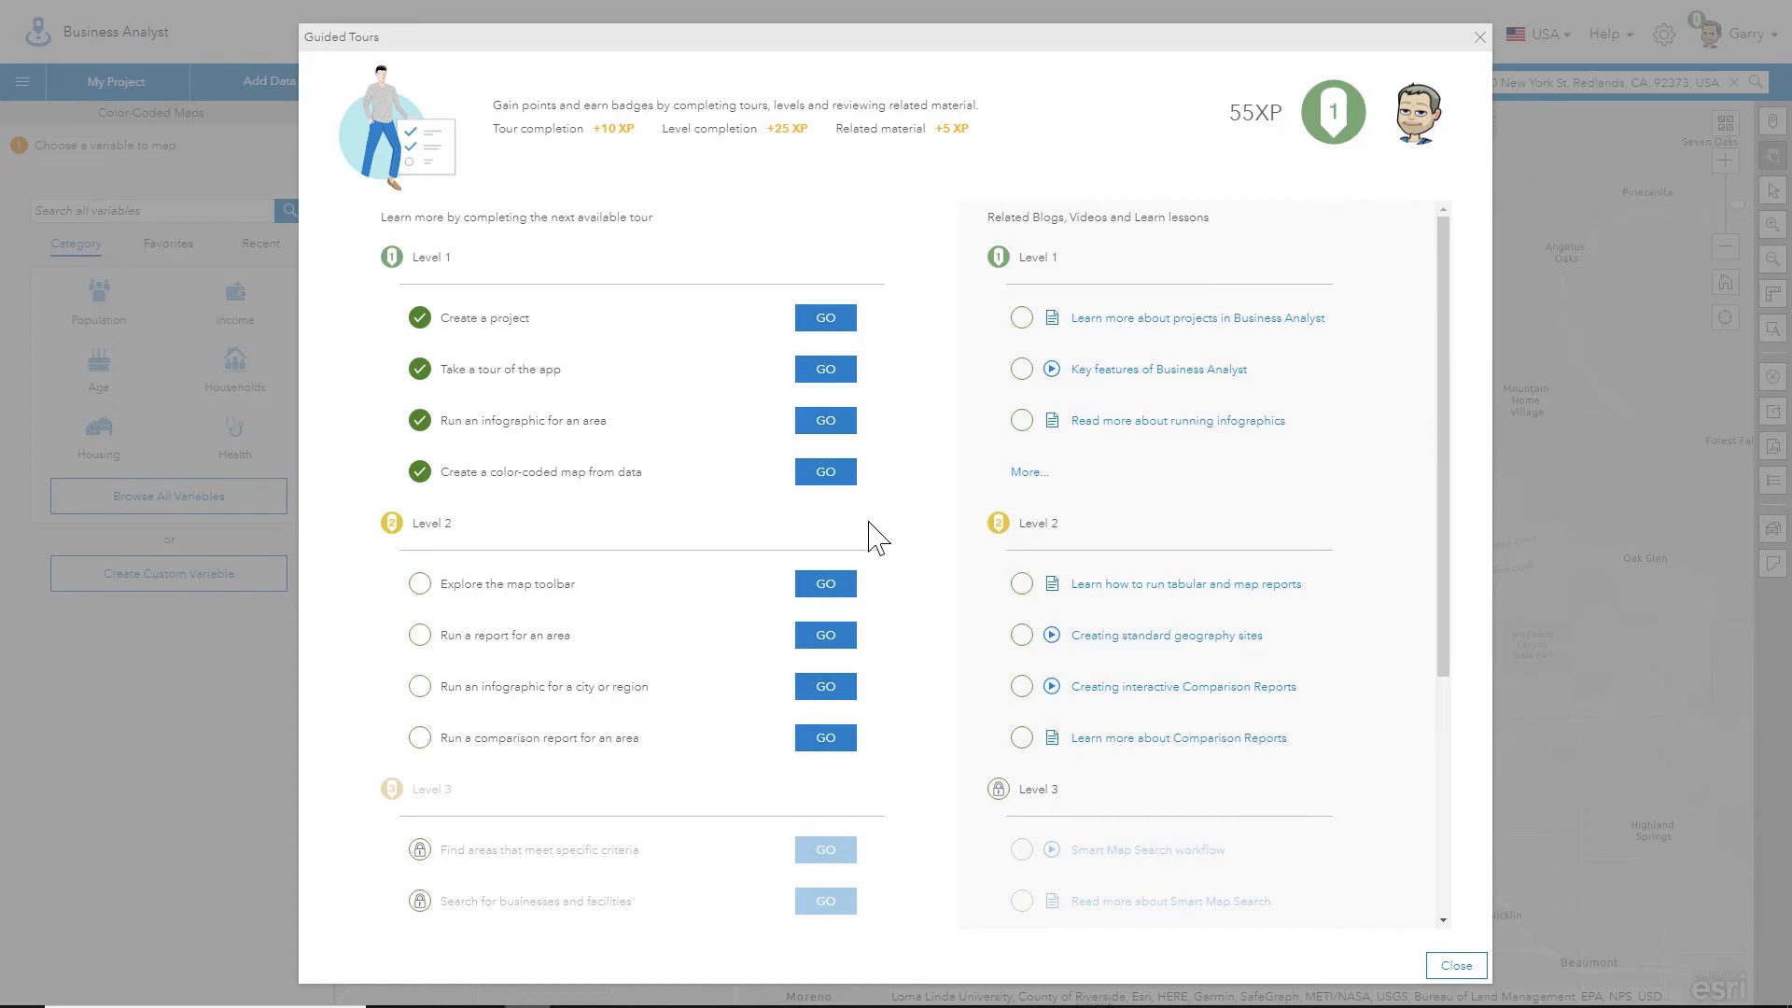
mouse_move(921, 612)
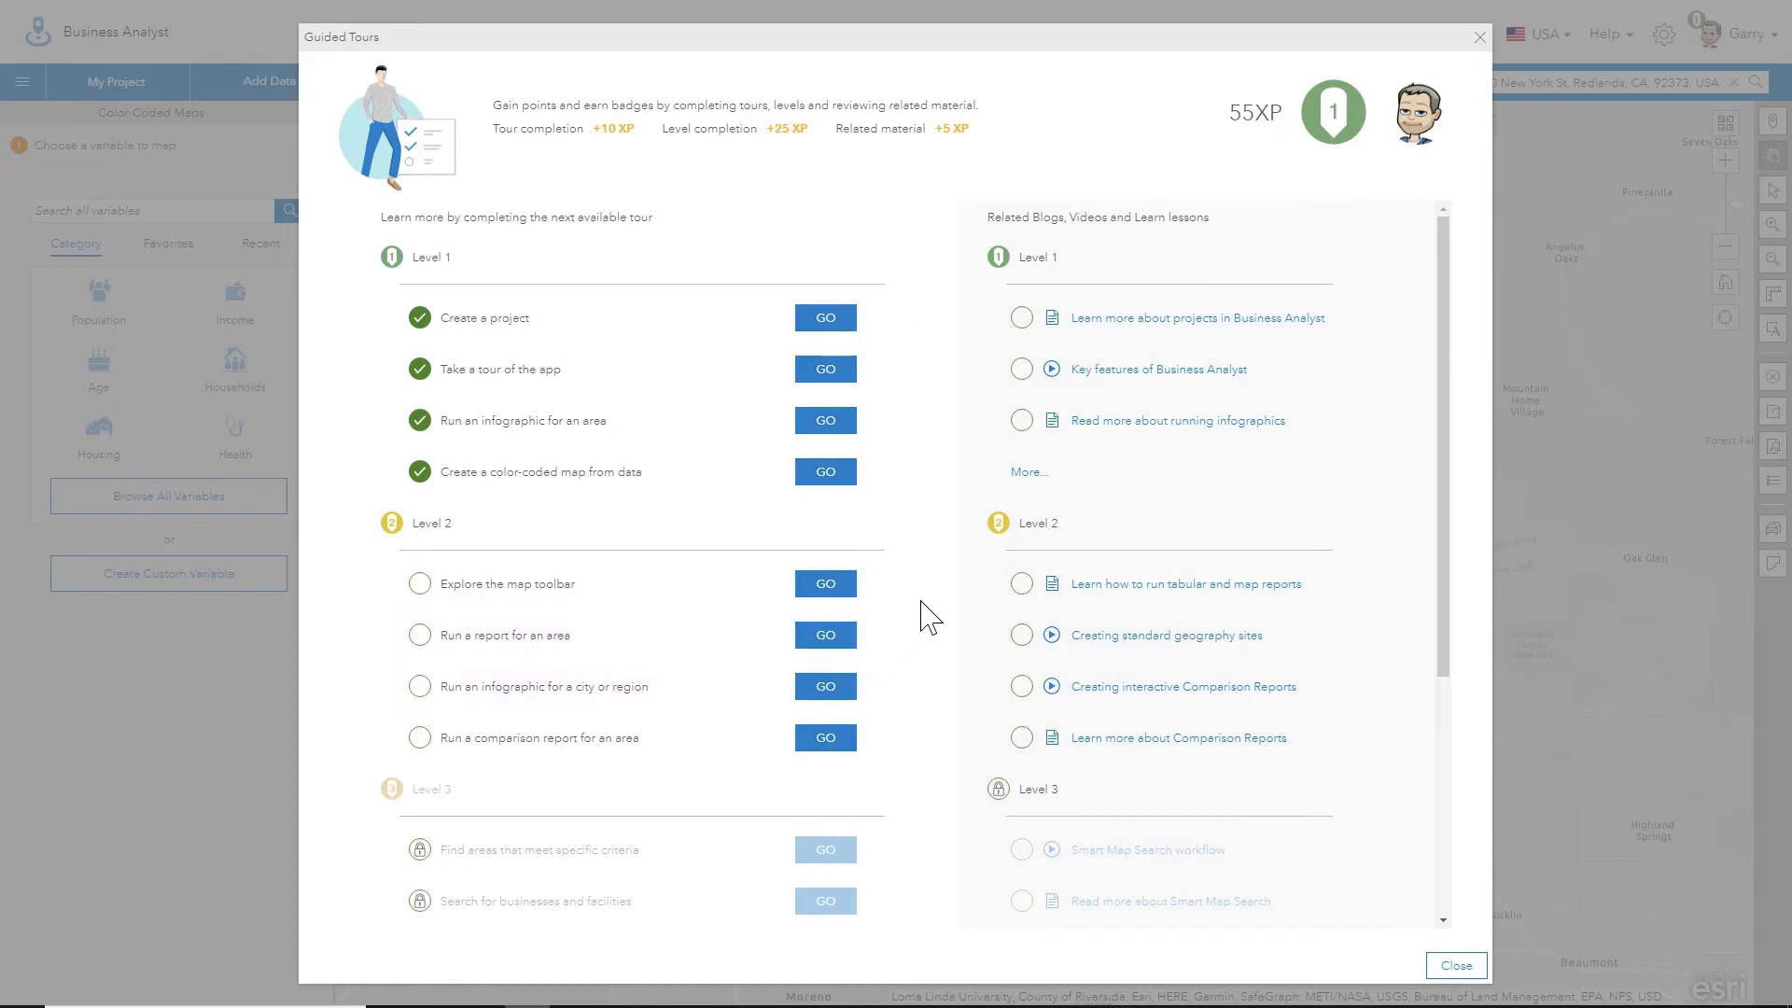